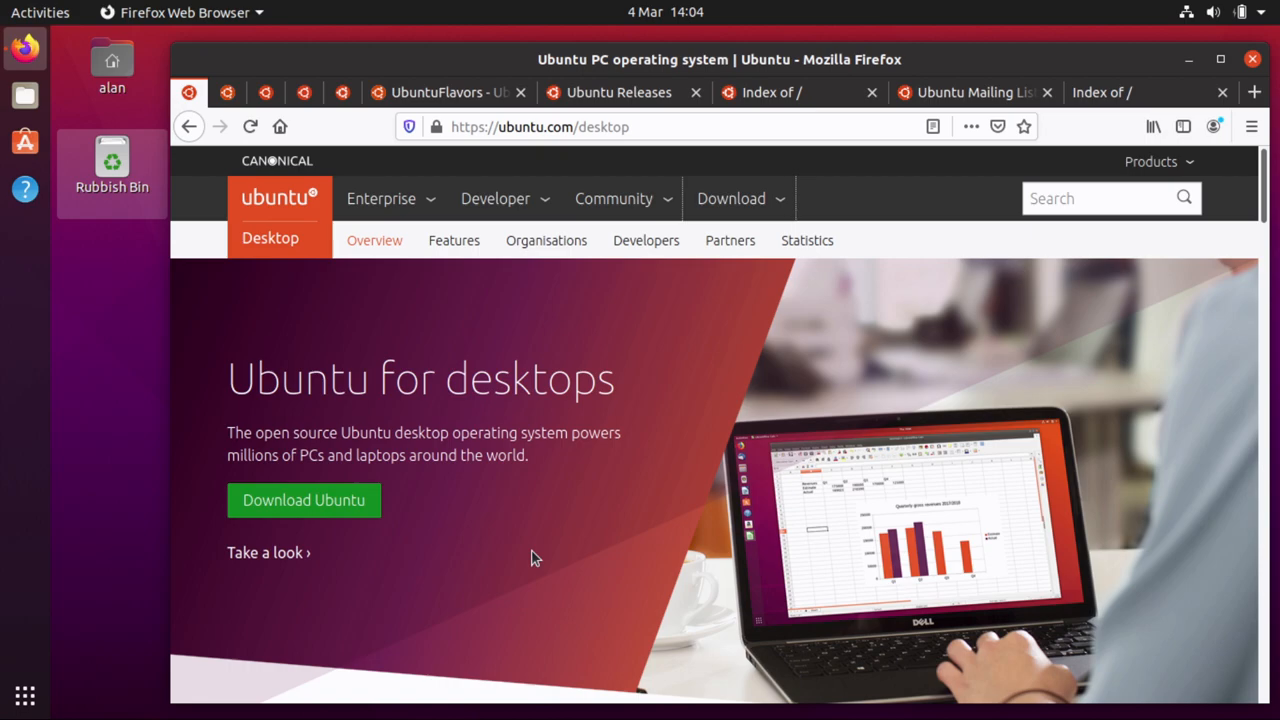
mouse_move(732, 181)
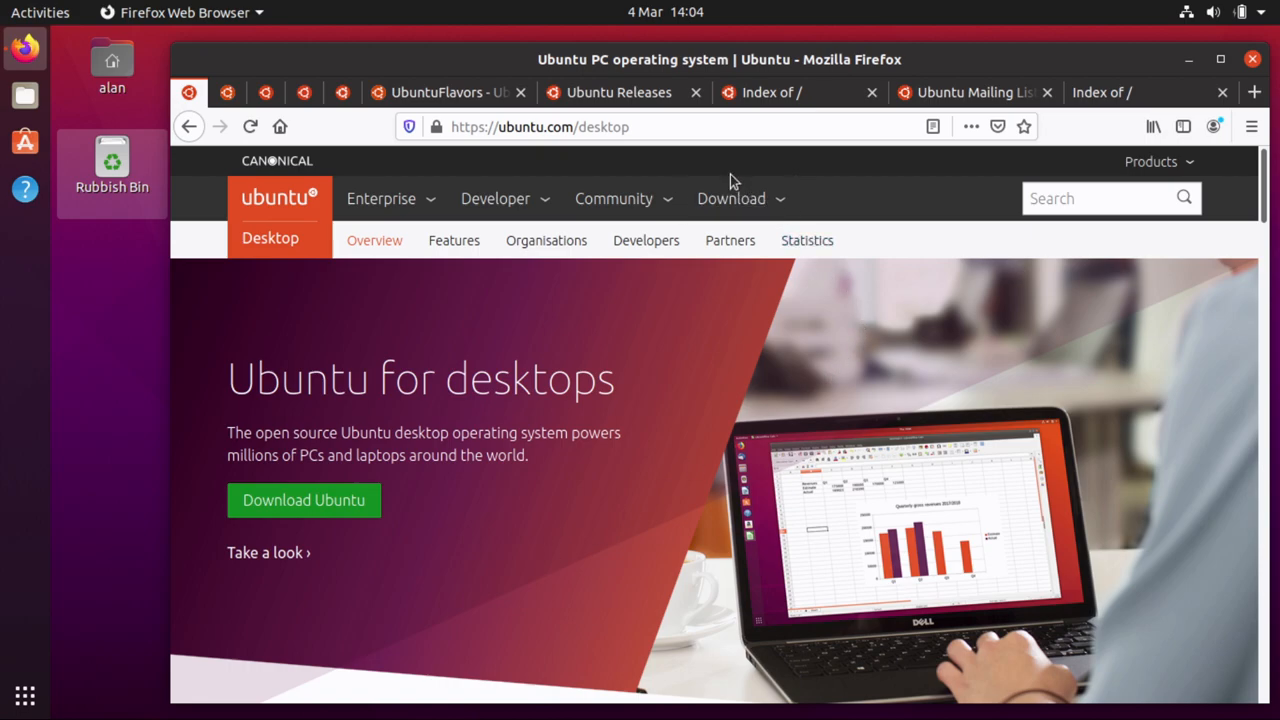
Step: Show Ubuntu's download options and scroll down to the Ubuntu flavours like Kubuntu and Xubuntu
click(730, 198)
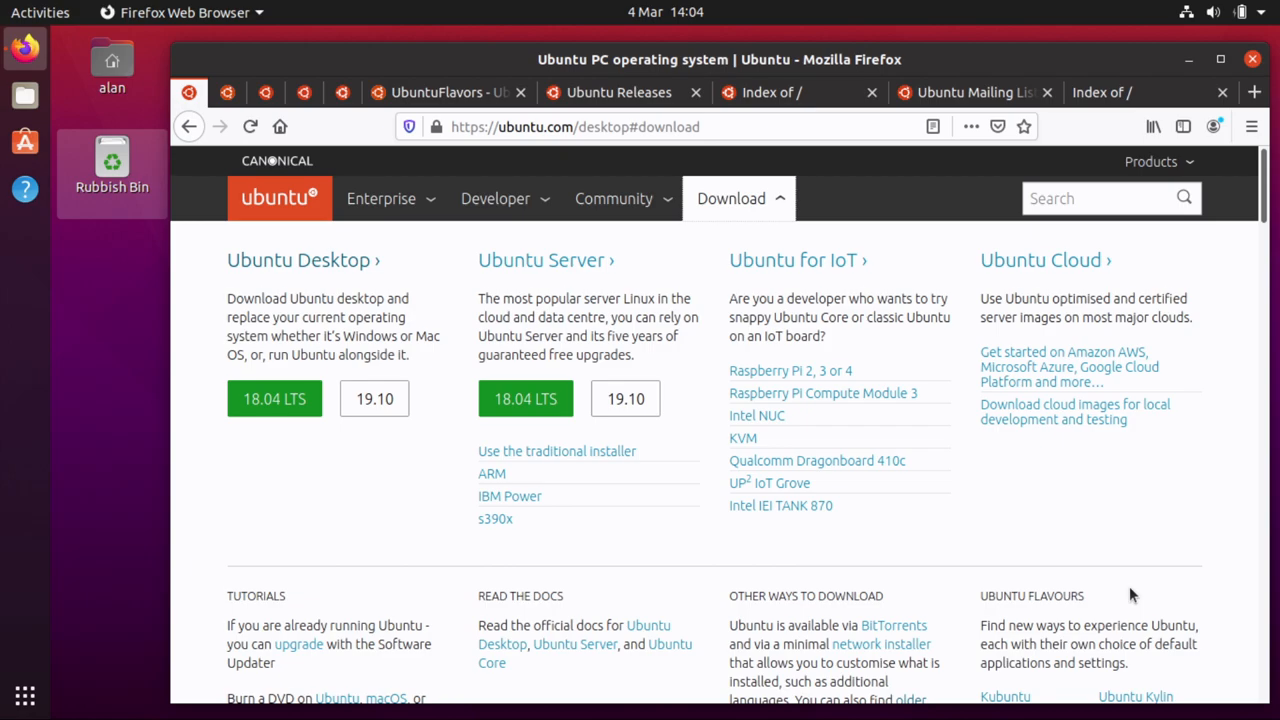
scroll(down, 3)
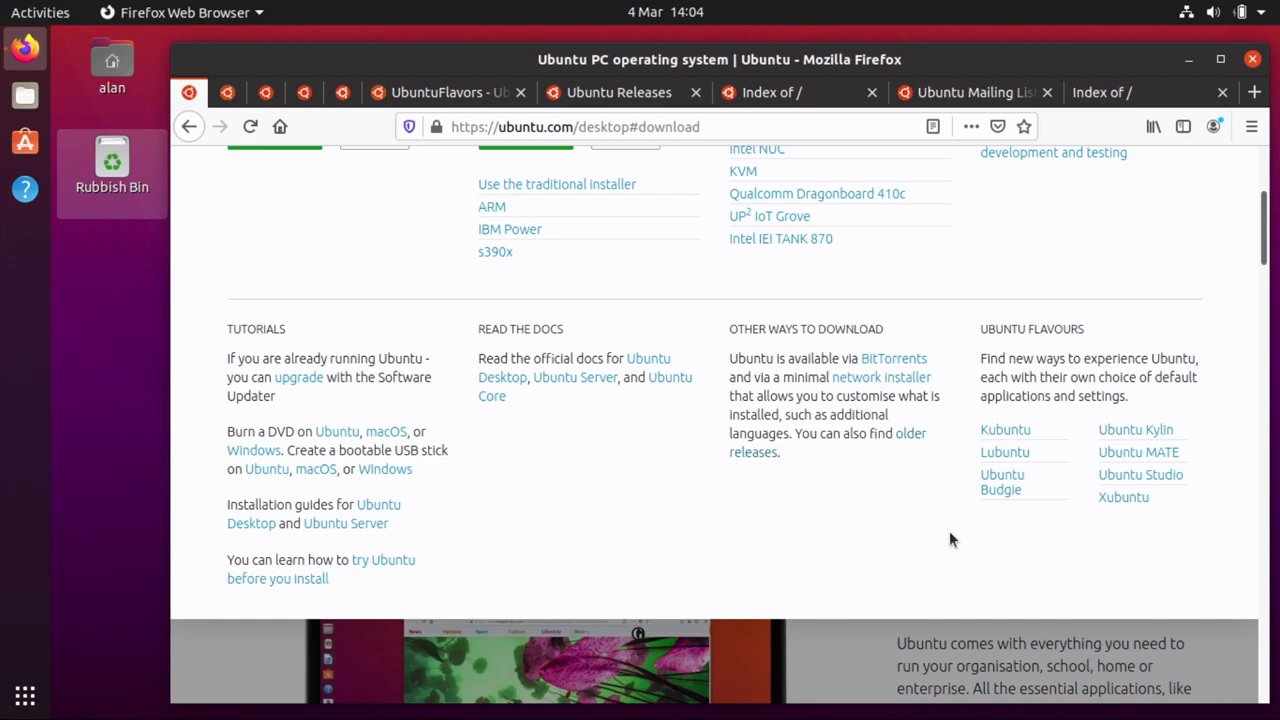
mouse_move(1092, 537)
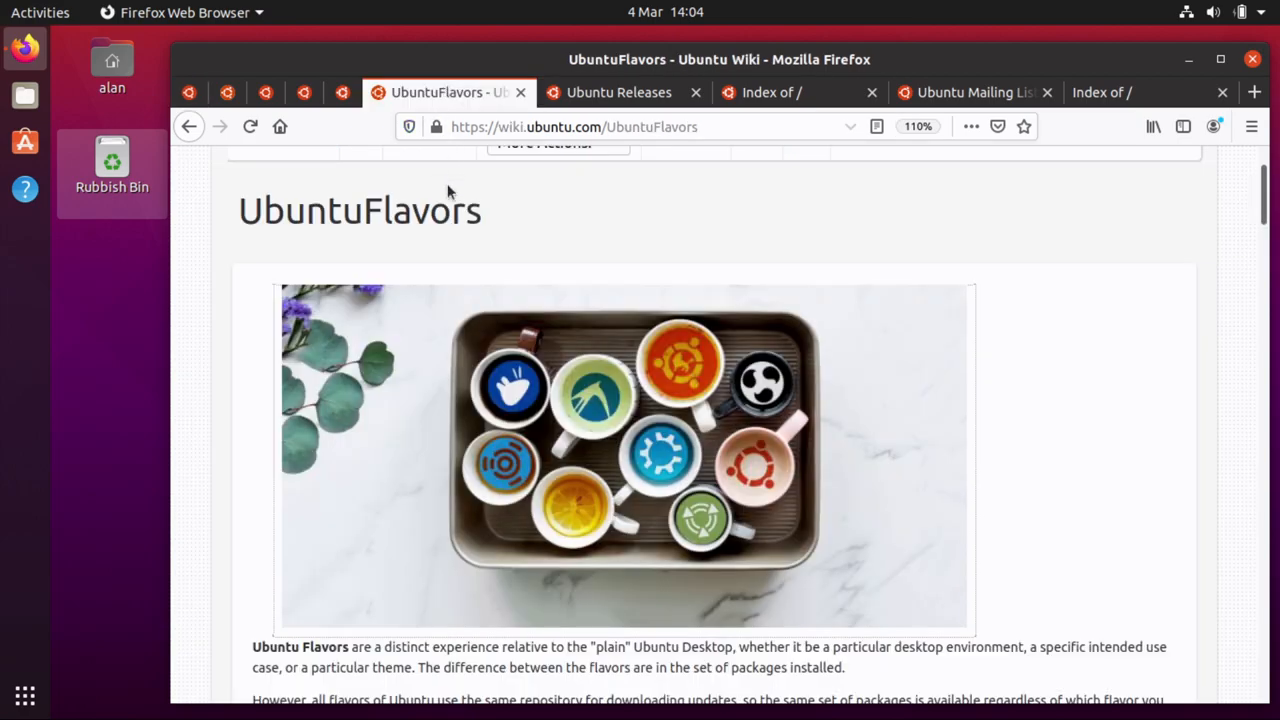
mouse_move(490, 238)
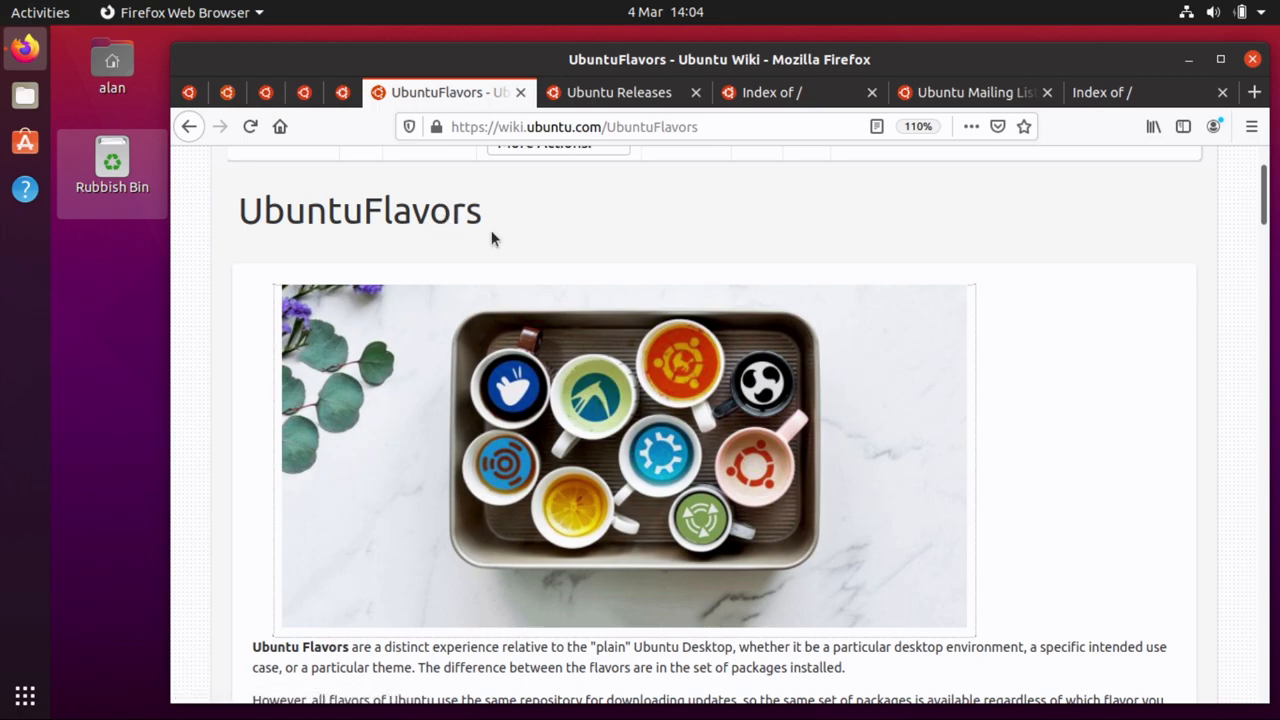
Step: Switch to the robby.local mirror tab listing dists, indices, pool, project and ubuntu folders
click(189, 92)
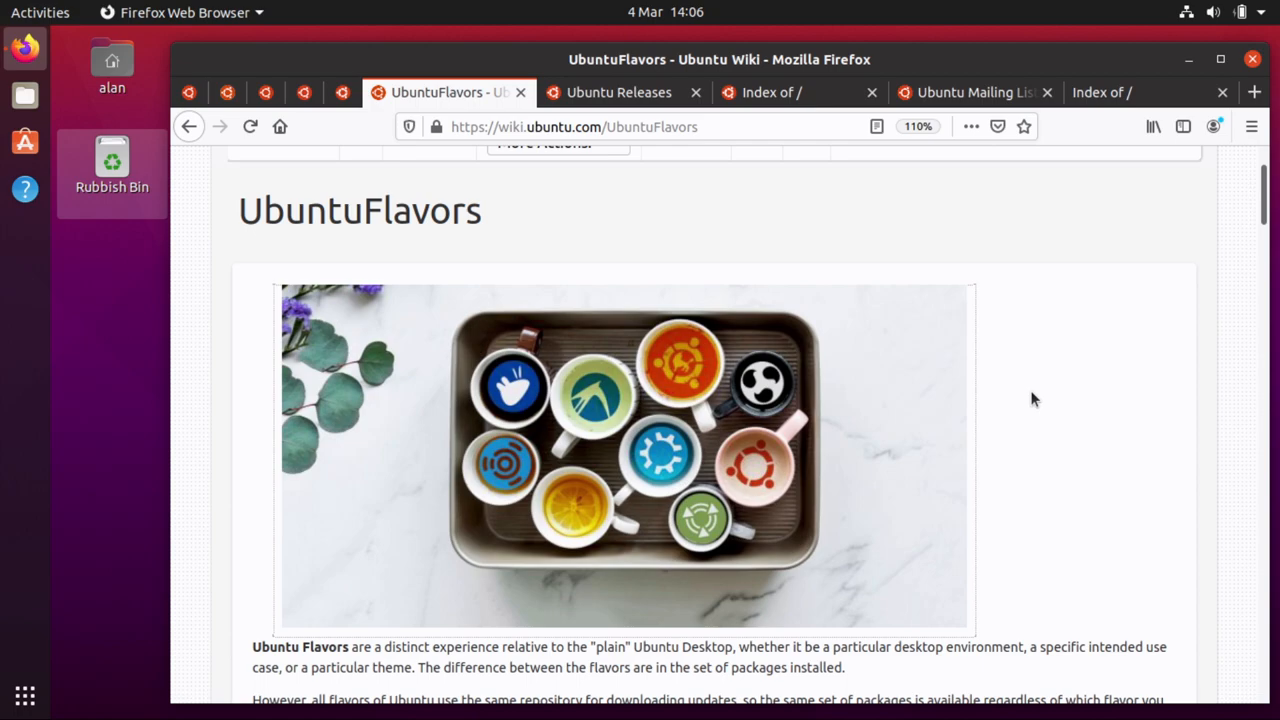
click(1102, 92)
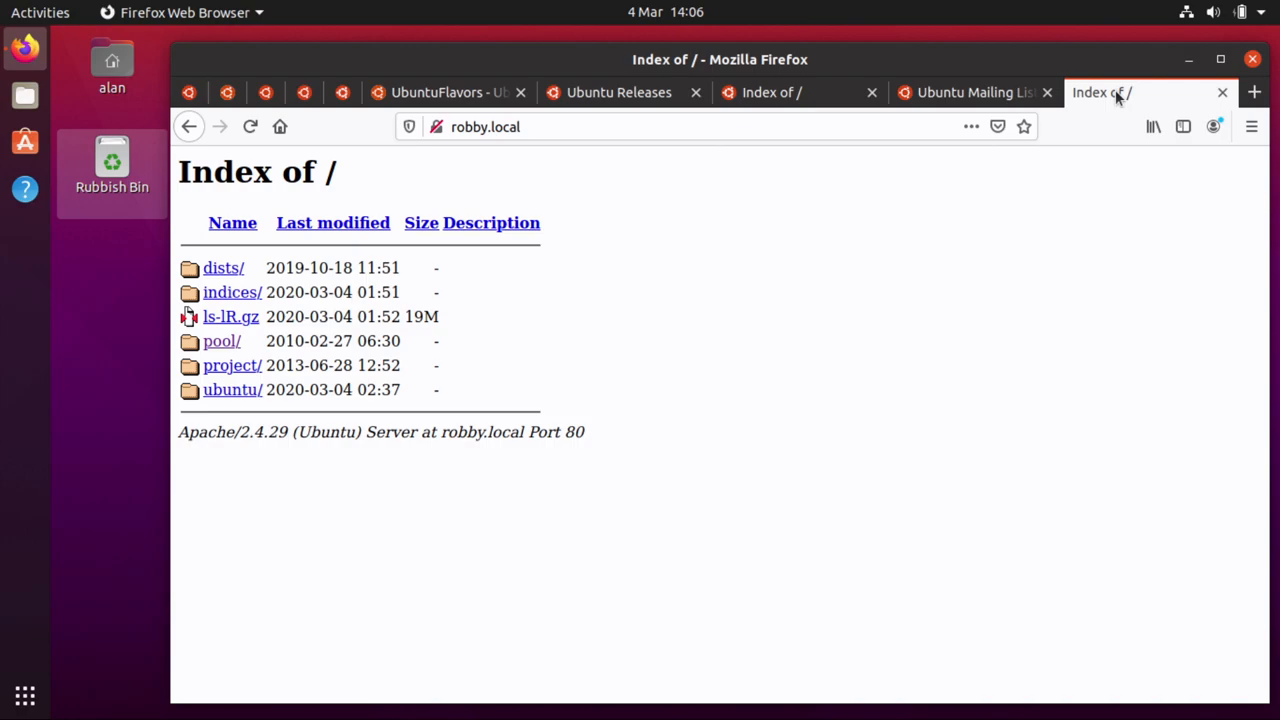
Step: Browse the mirror to pool/main/libz/libzip, then return to the UbuntuFlavors wiki tab
click(221, 340)
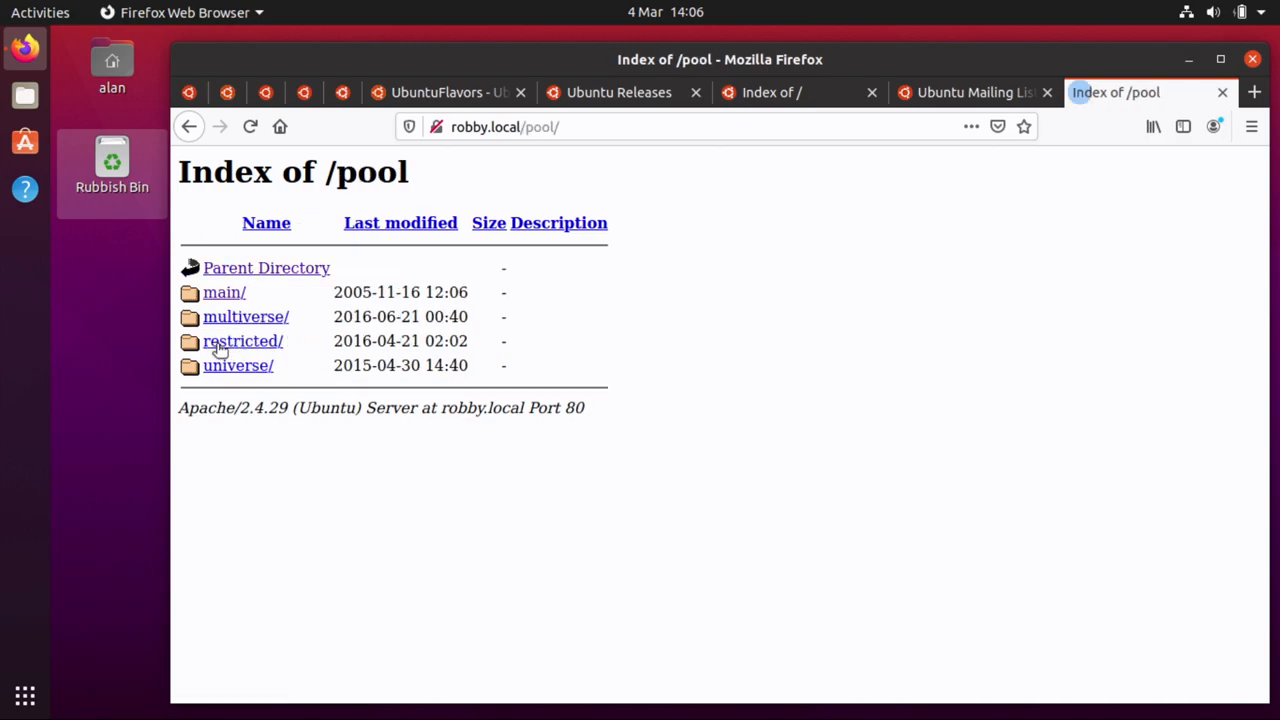
mouse_move(223, 292)
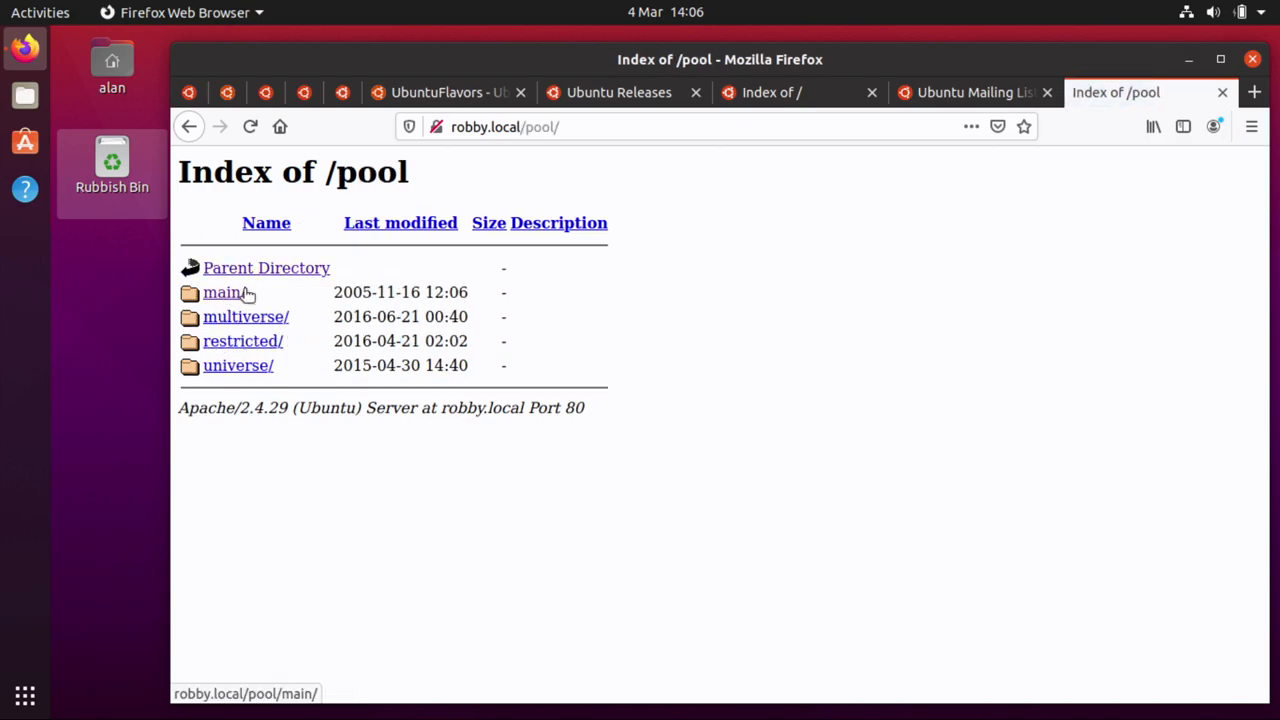
mouse_move(285, 305)
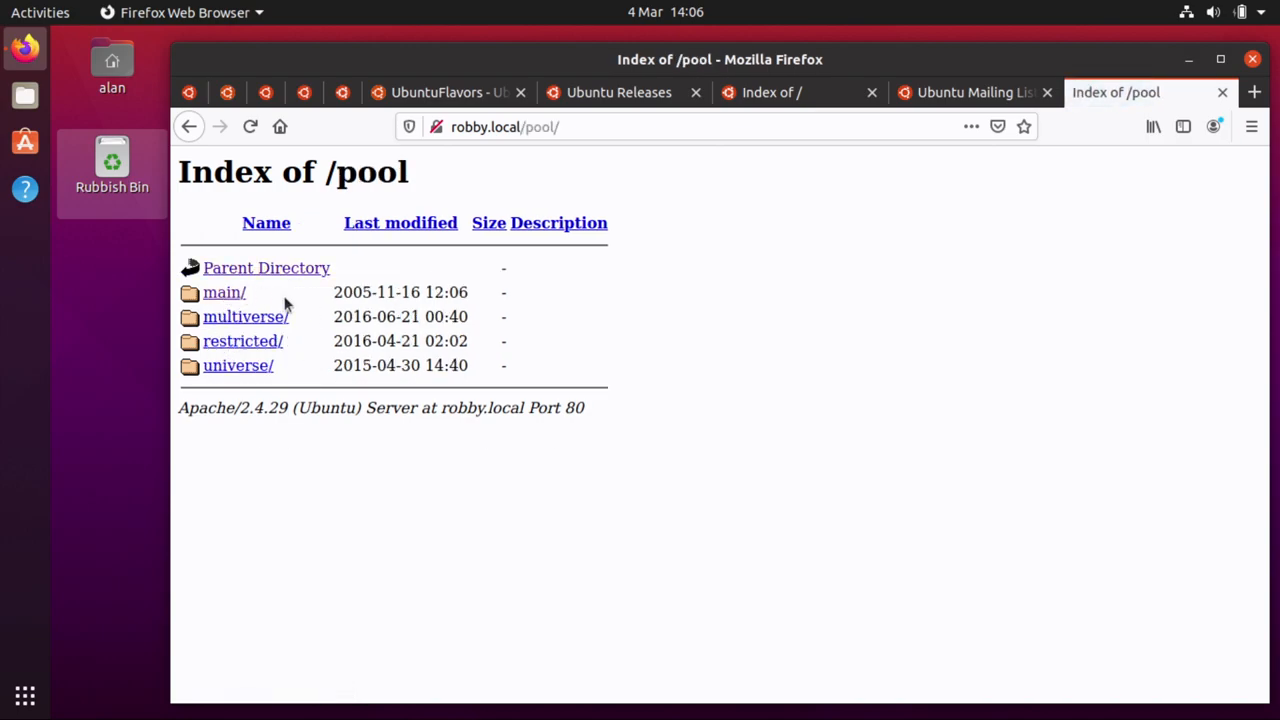
mouse_move(310, 378)
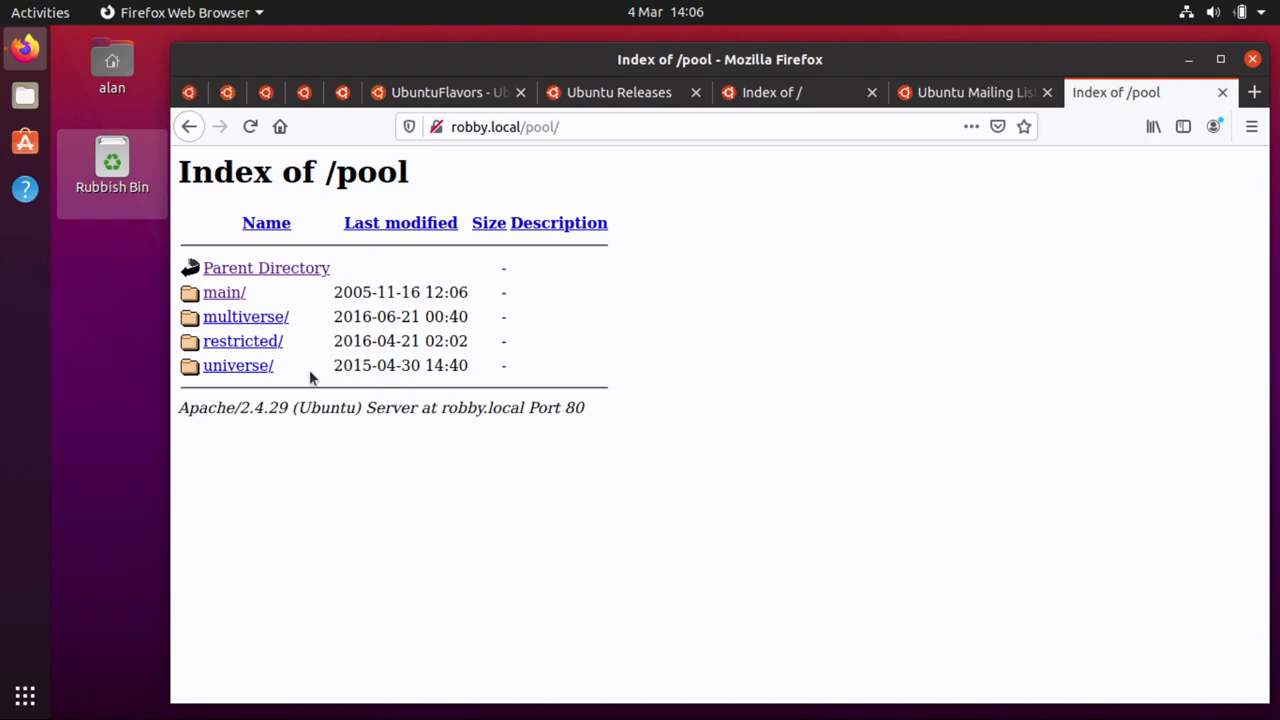
click(224, 292)
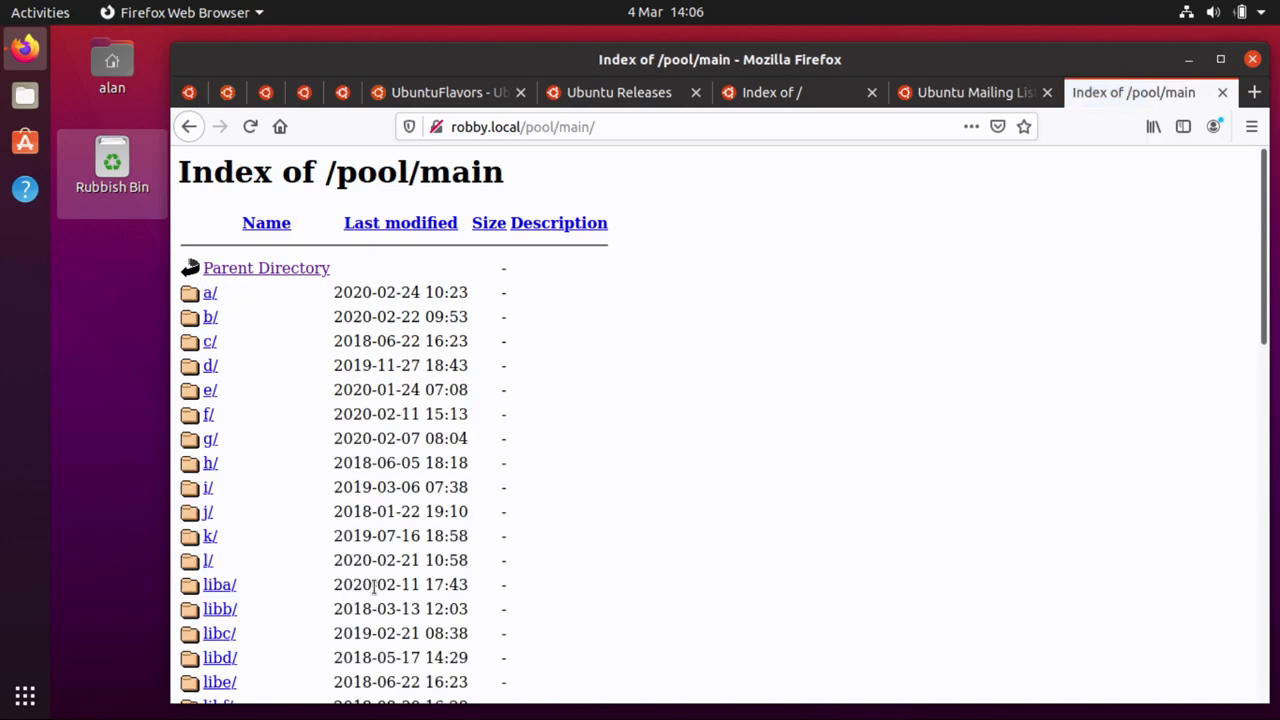
scroll(down, 3)
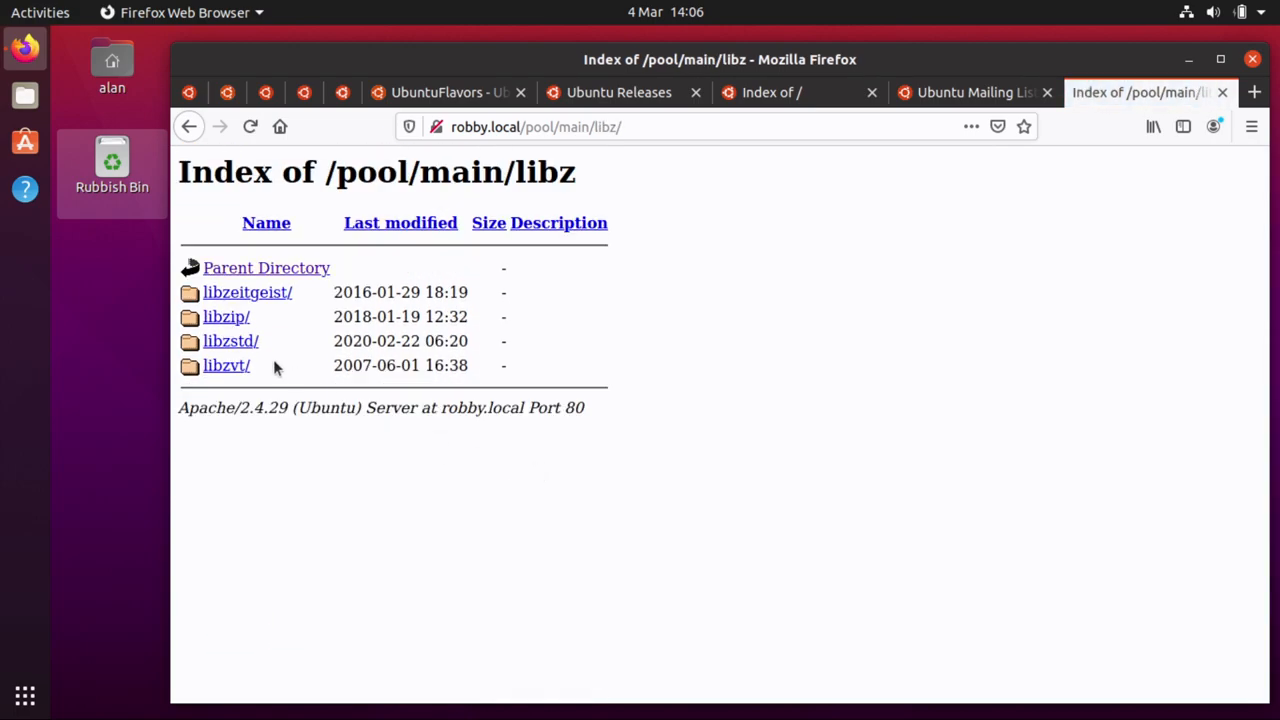
click(226, 316)
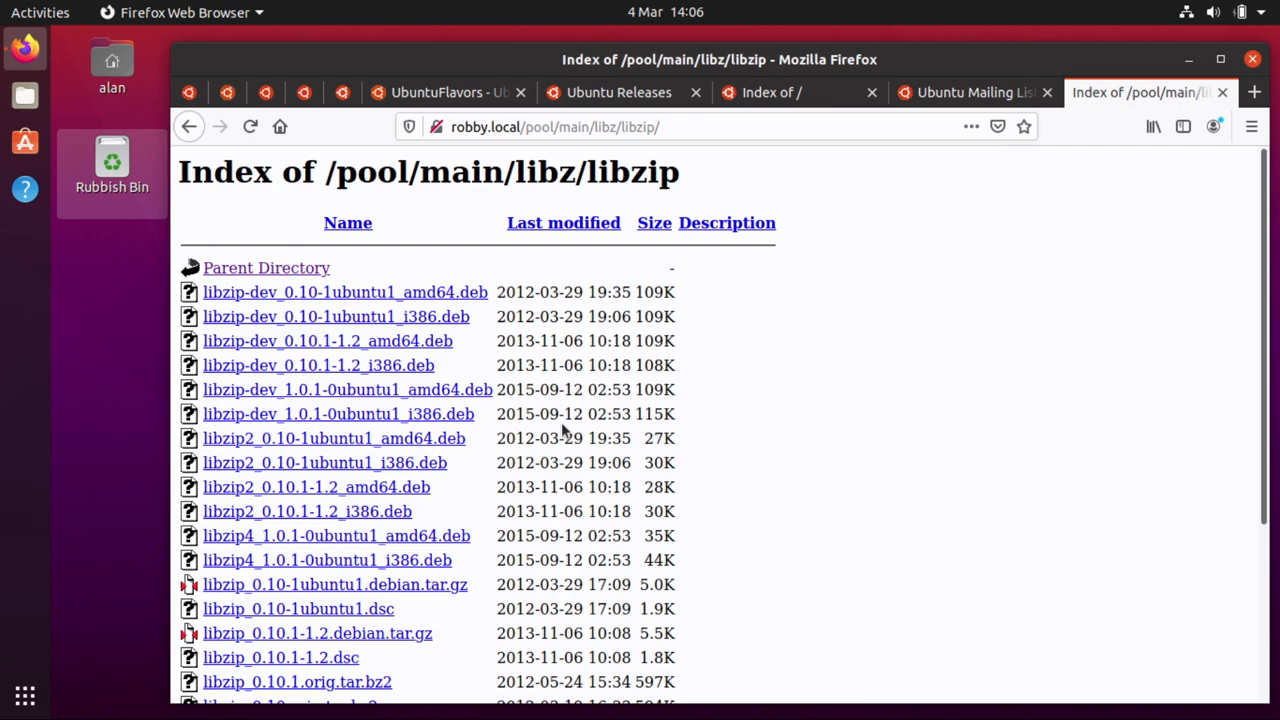
click(440, 92)
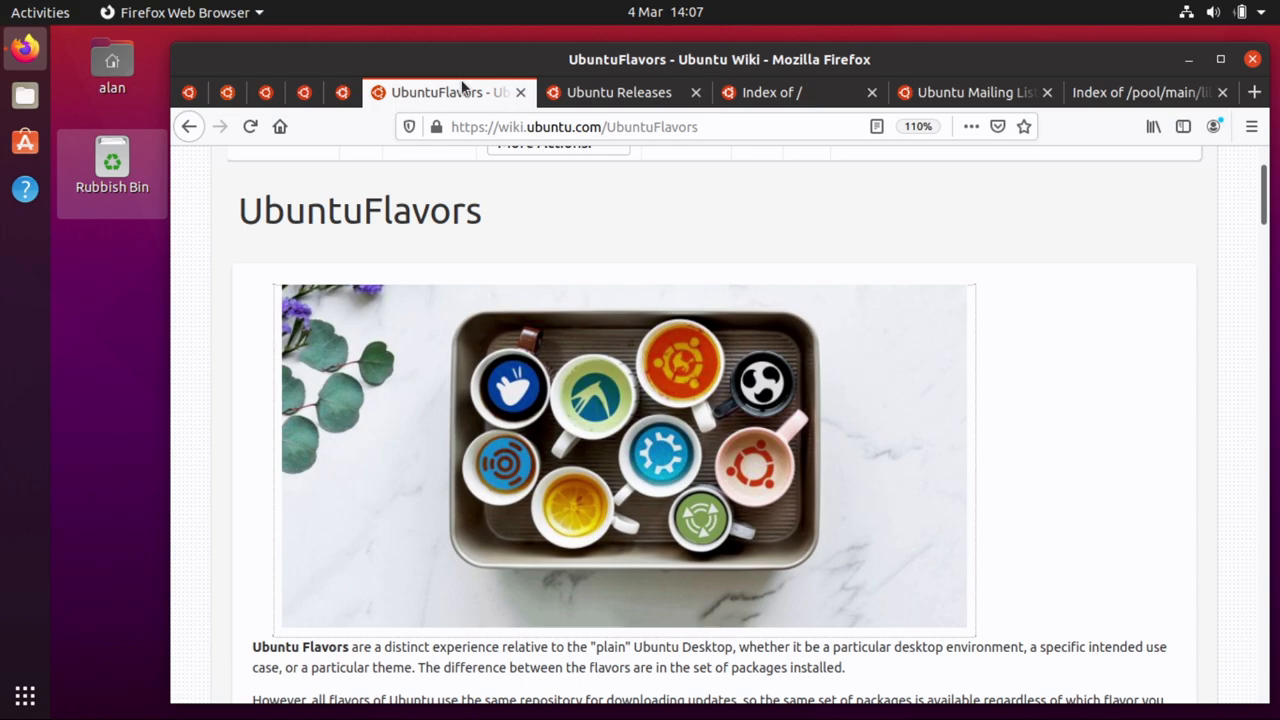
mouse_move(697, 418)
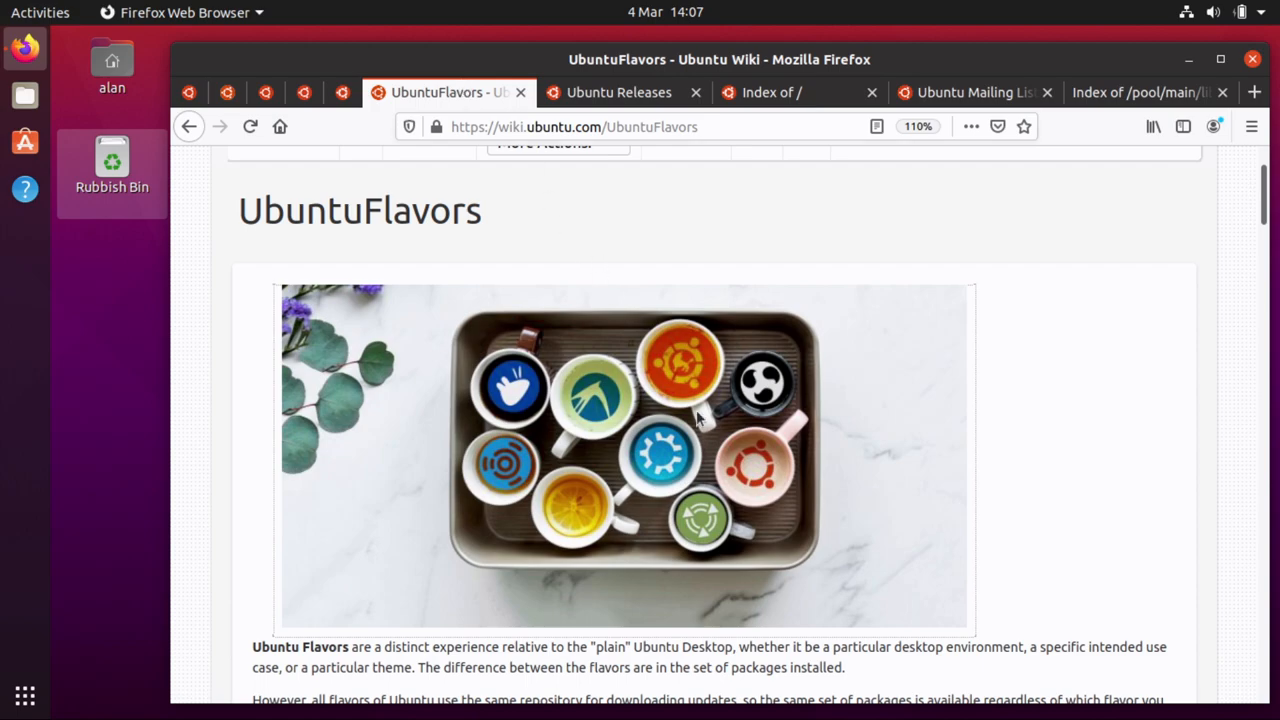
mouse_move(836, 504)
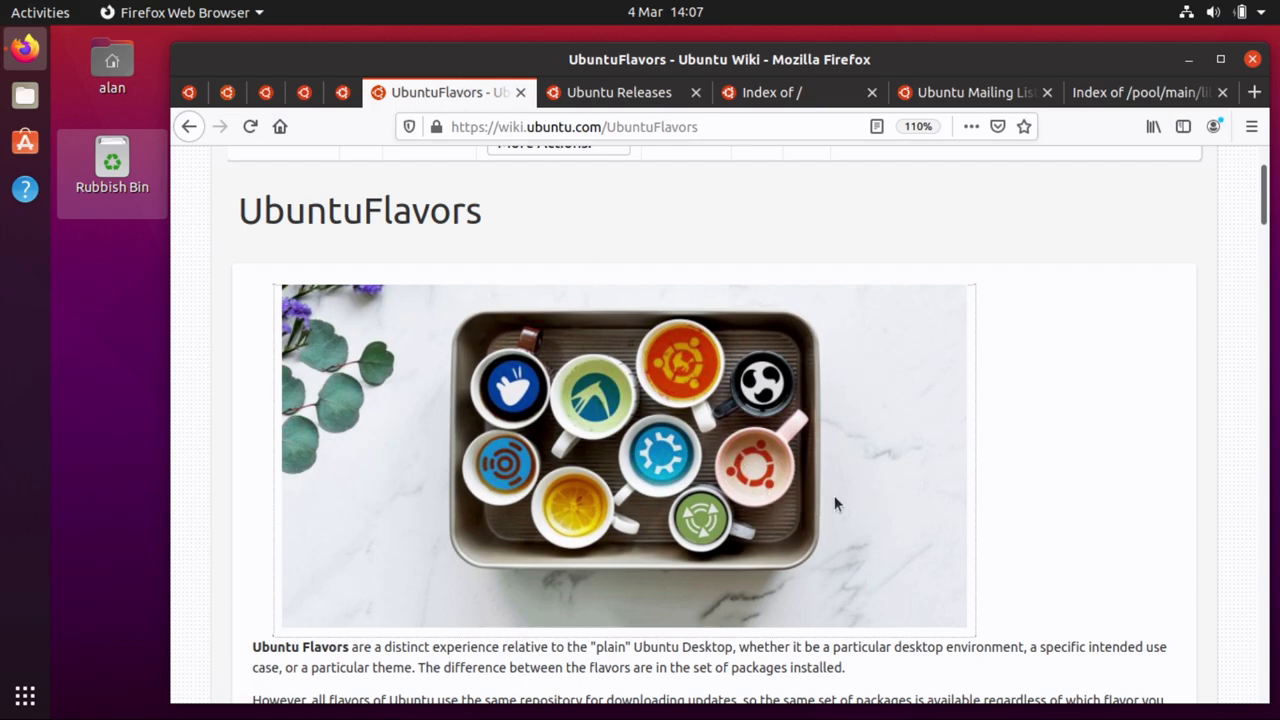
mouse_move(836, 503)
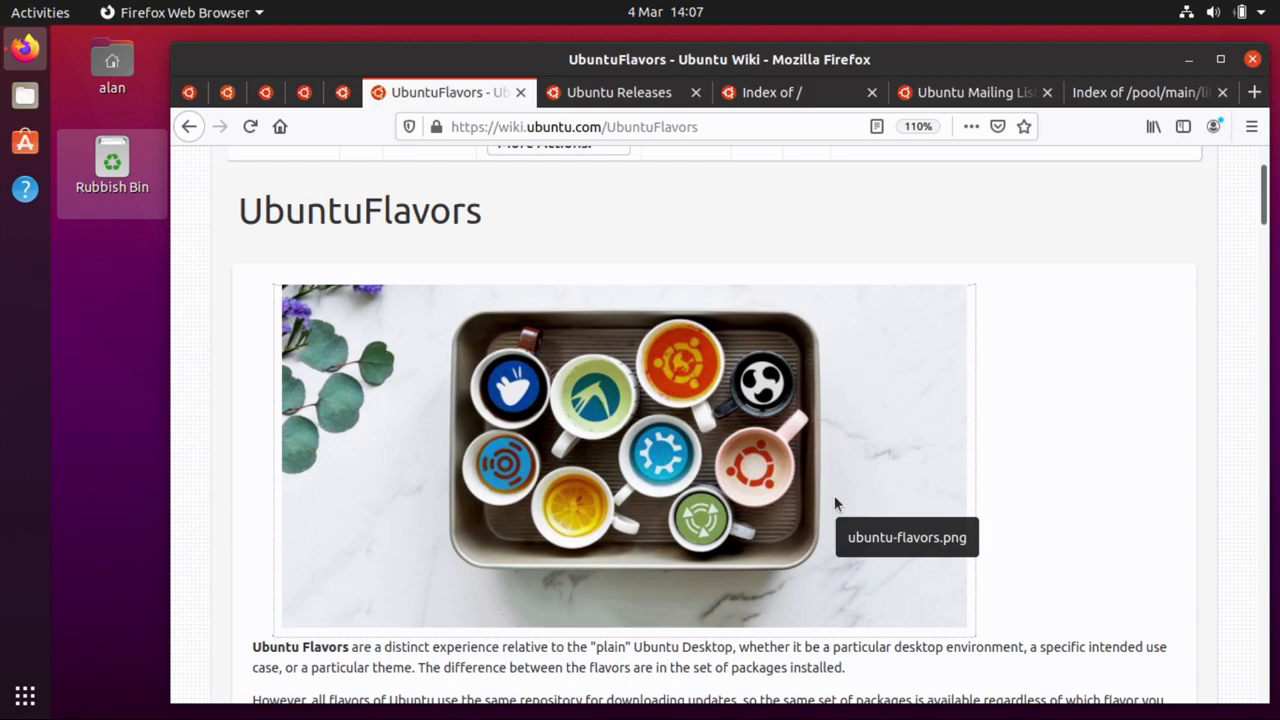
mouse_move(735, 550)
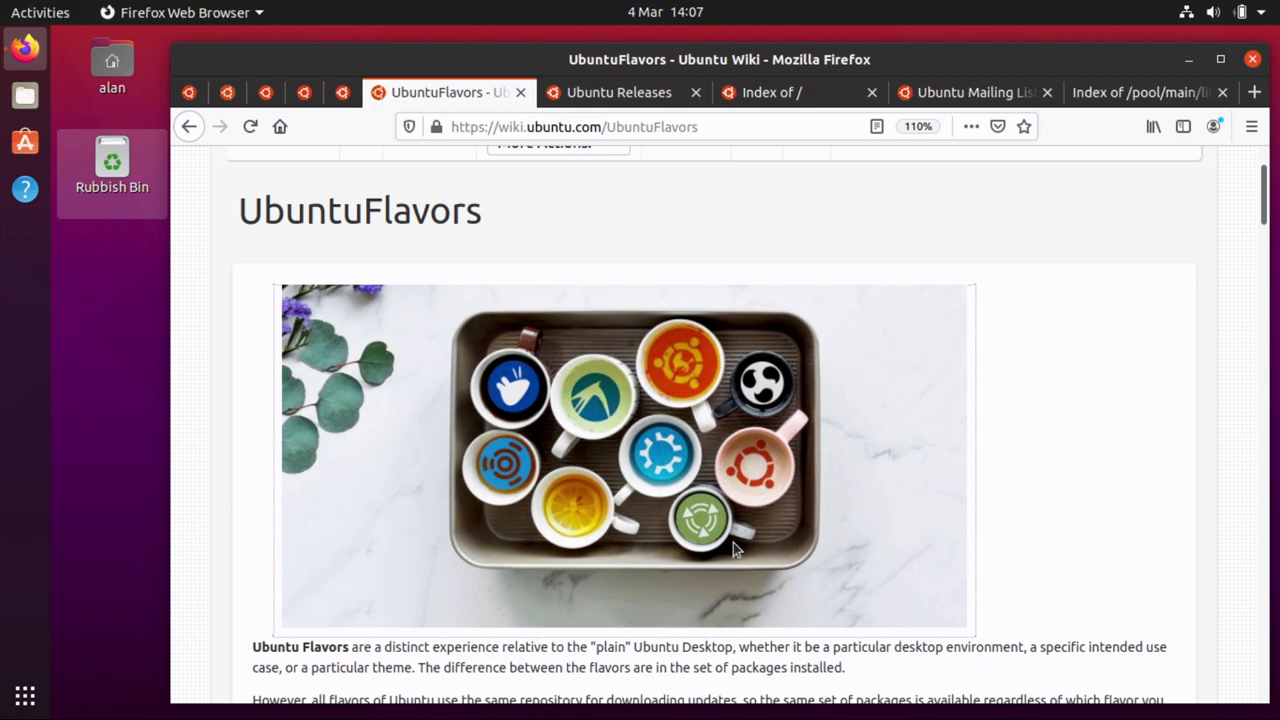
mouse_move(728, 545)
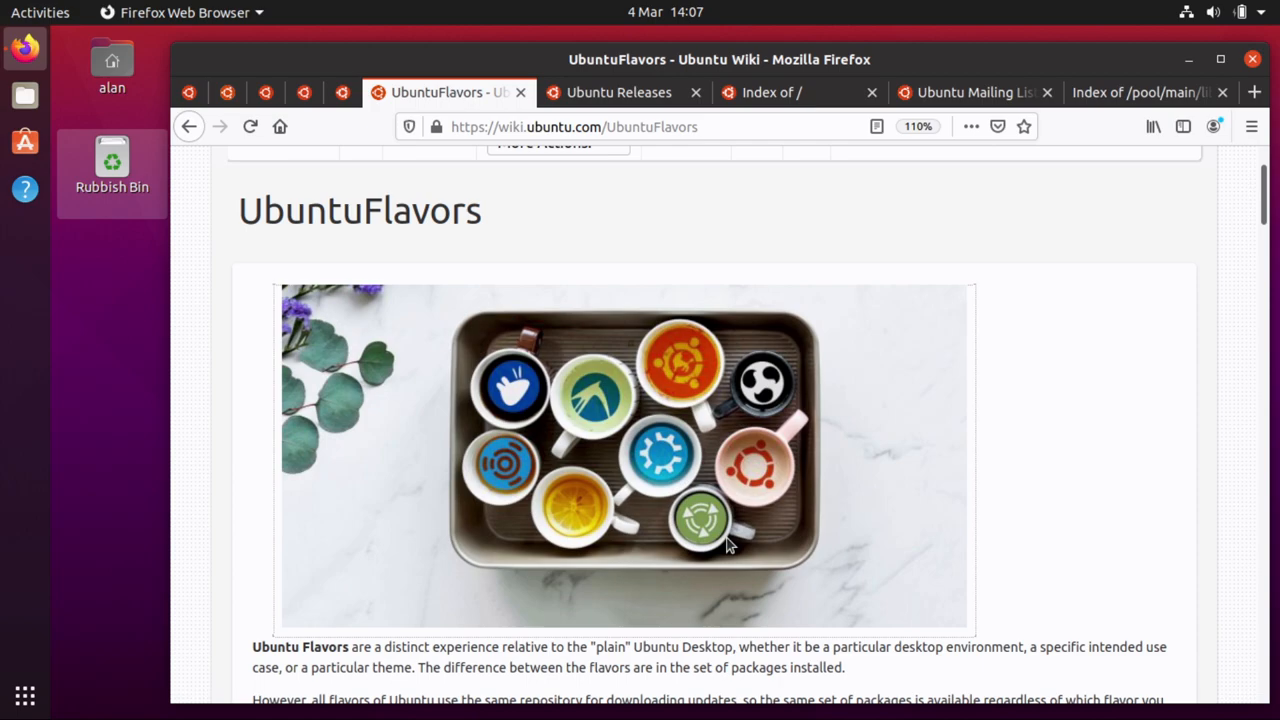
text(launchpad.net/builders)
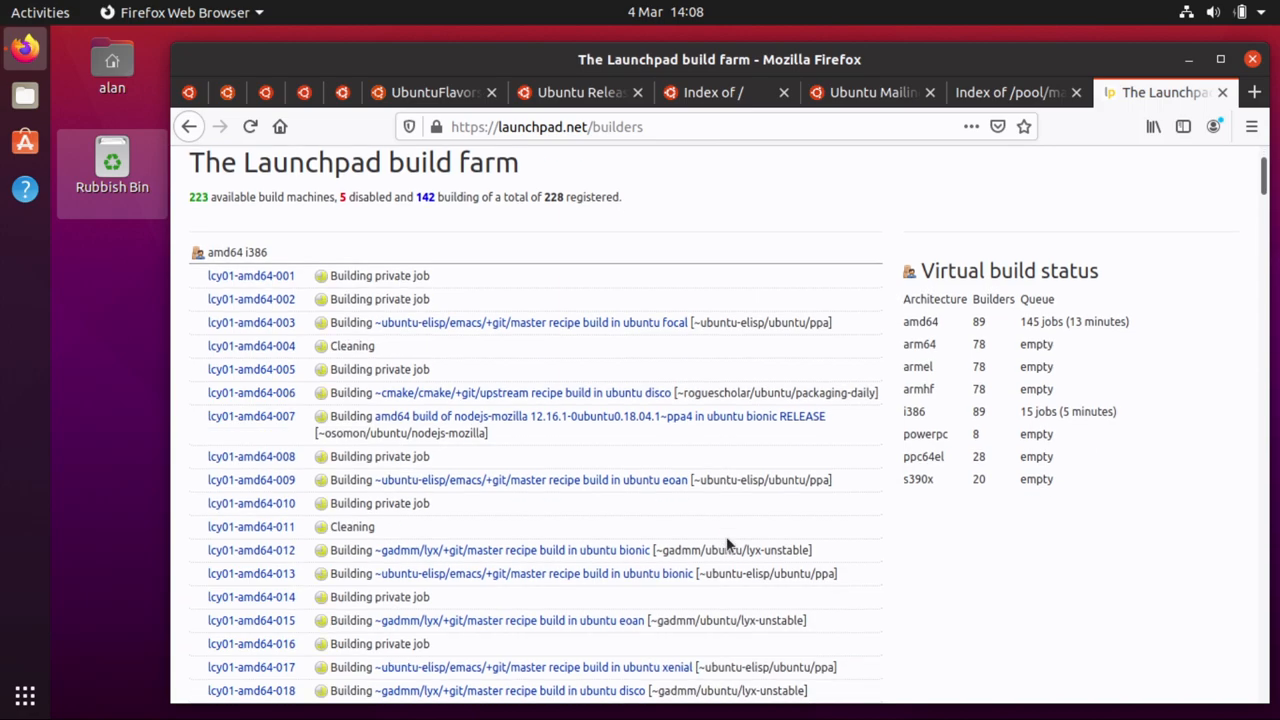
mouse_move(947, 568)
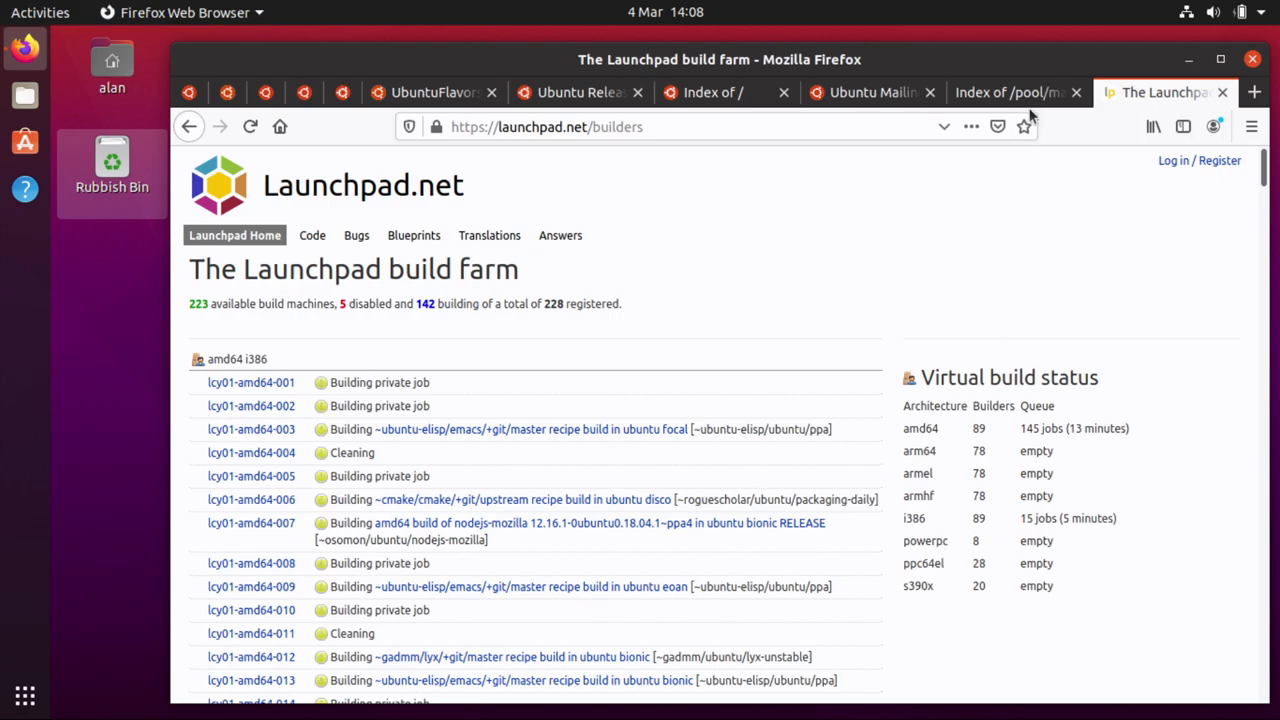
Step: Switch back to the libzip mirror listing of .deb files and source tarballs
click(1010, 92)
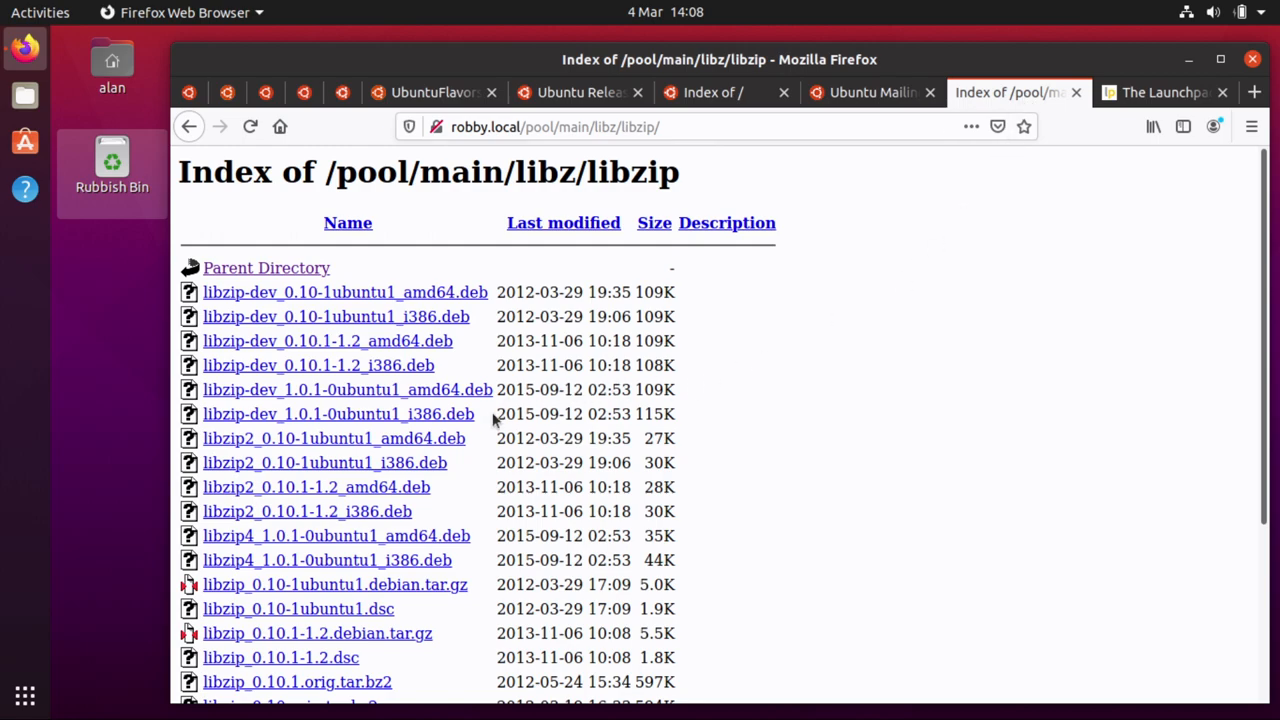
mouse_move(483, 505)
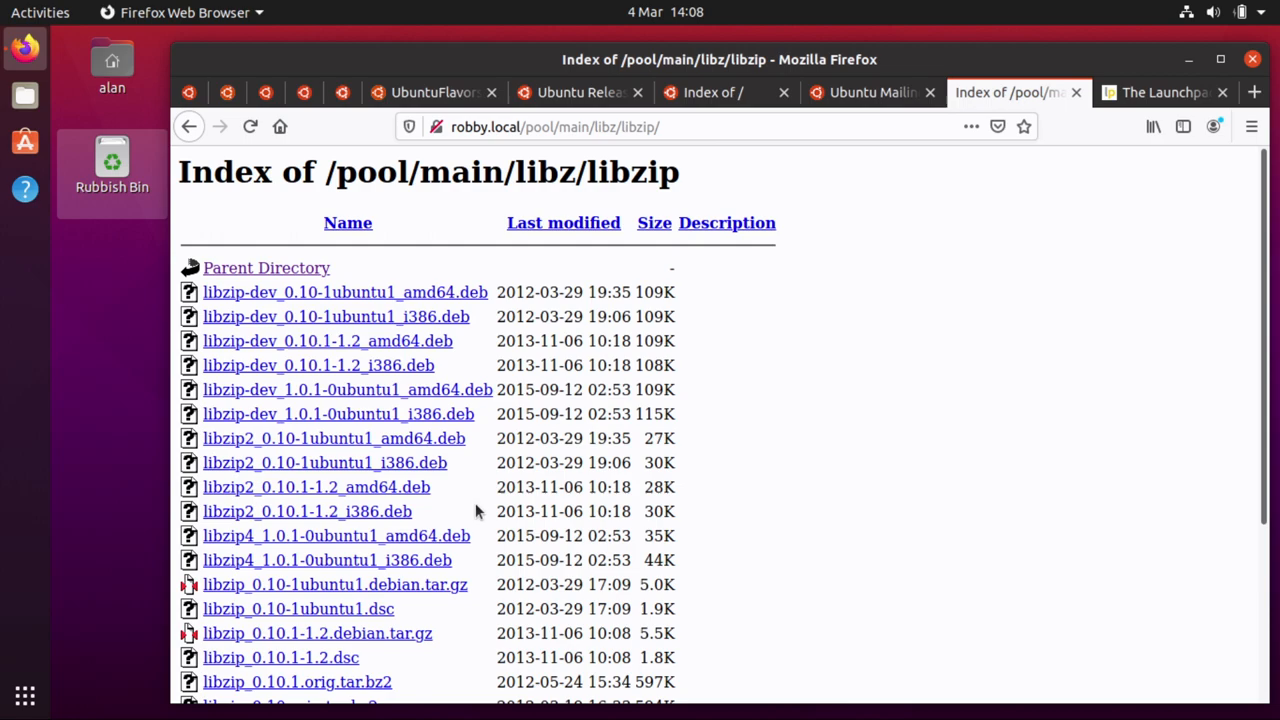
Step: Return to the UbuntuFlavors wiki tab showing the flavours image and introduction
click(430, 92)
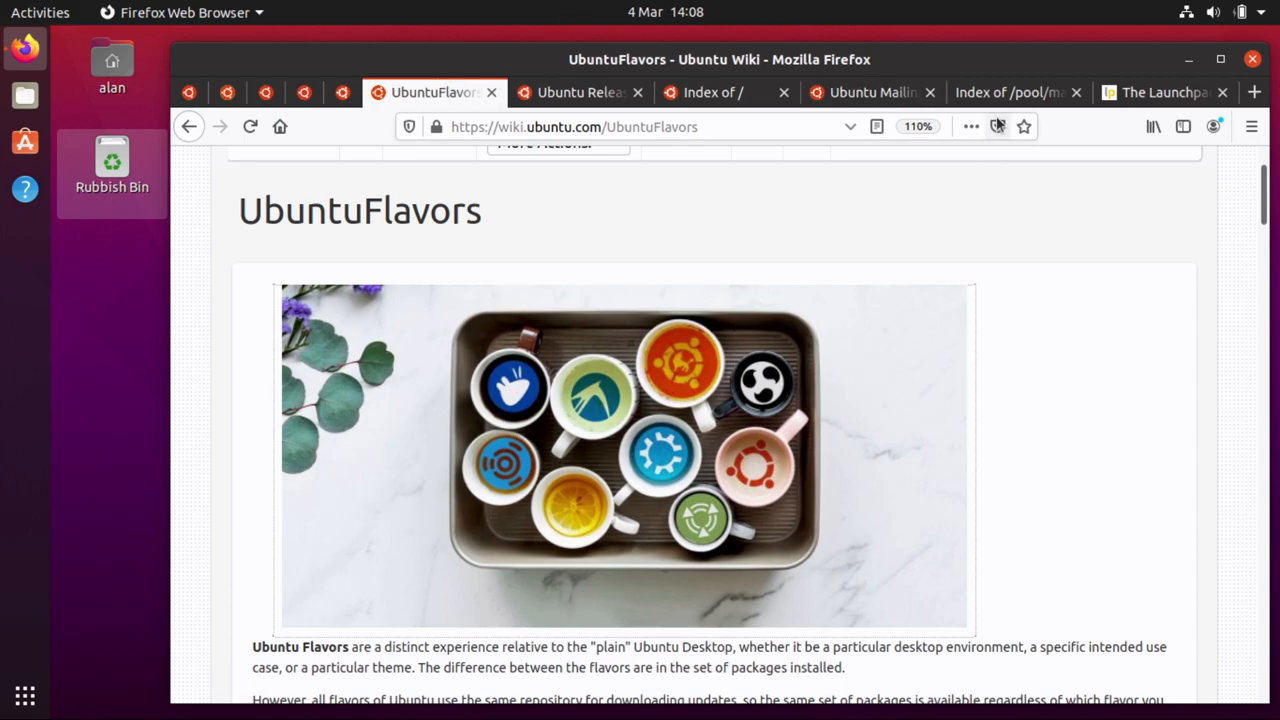
Step: Scroll the UbuntuFlavors wiki down to the Flavor / Seeds / First Official Release table
click(1010, 92)
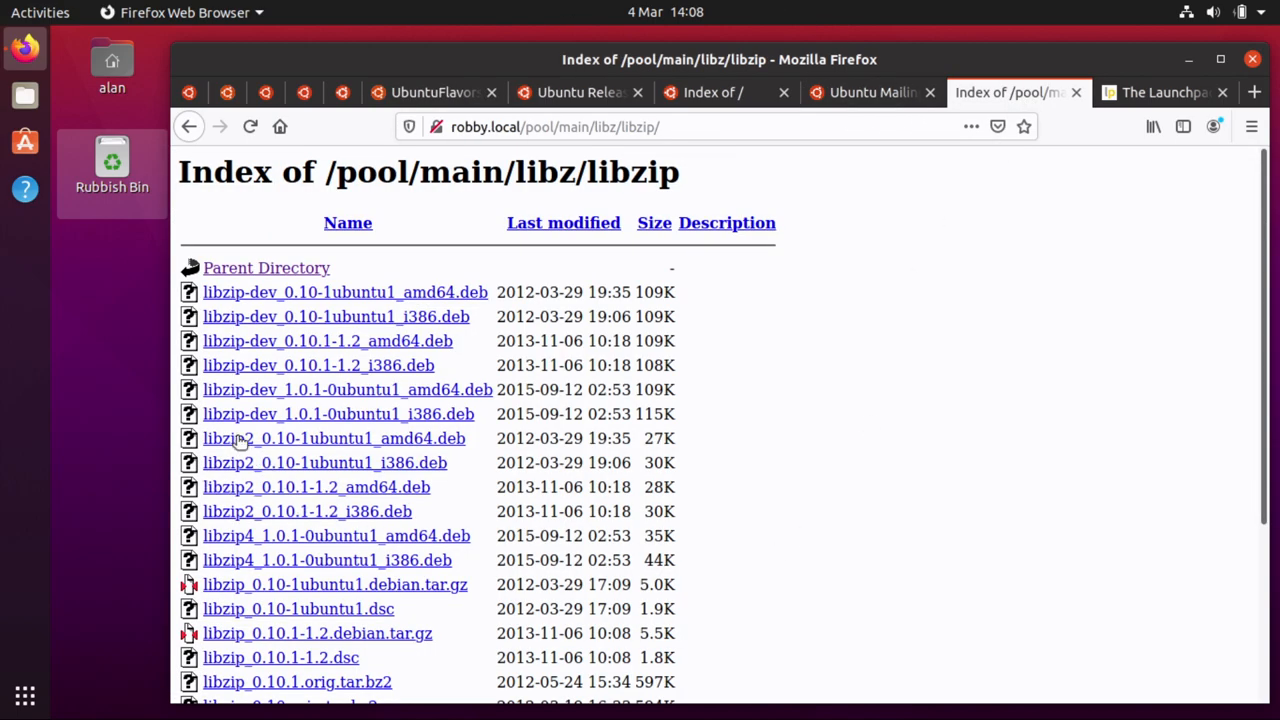
mouse_move(250, 558)
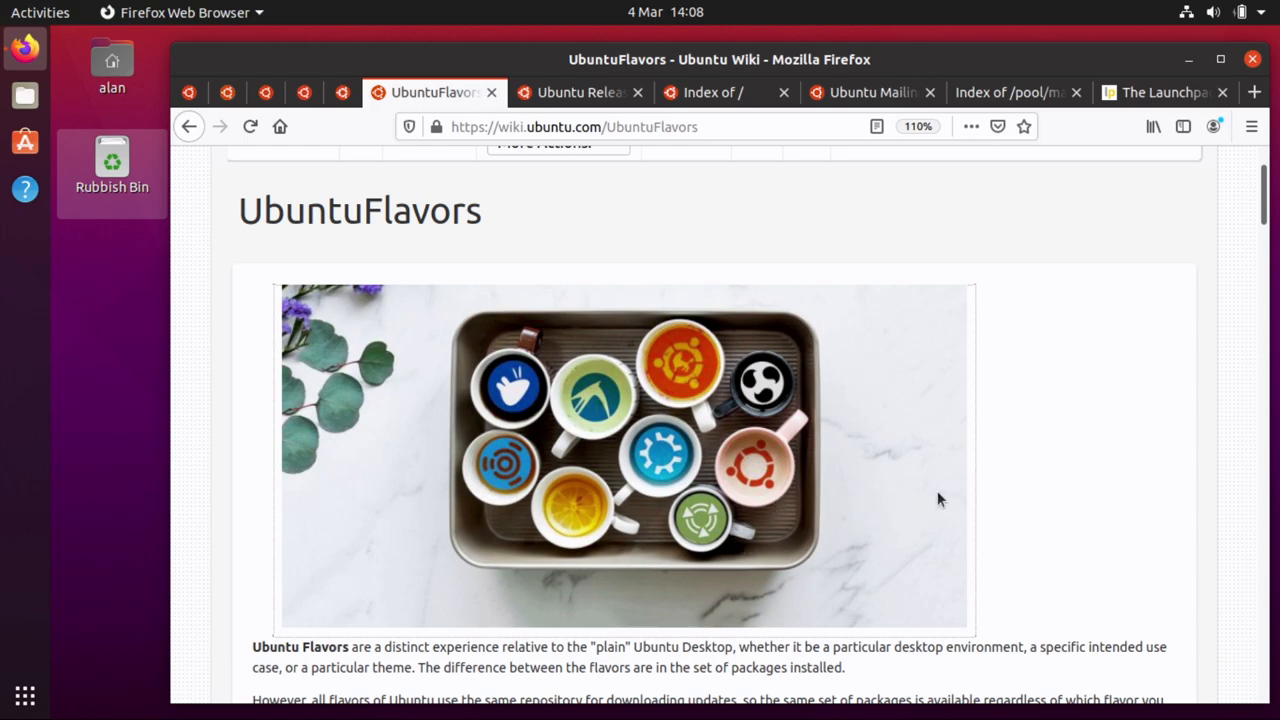
mouse_move(938, 499)
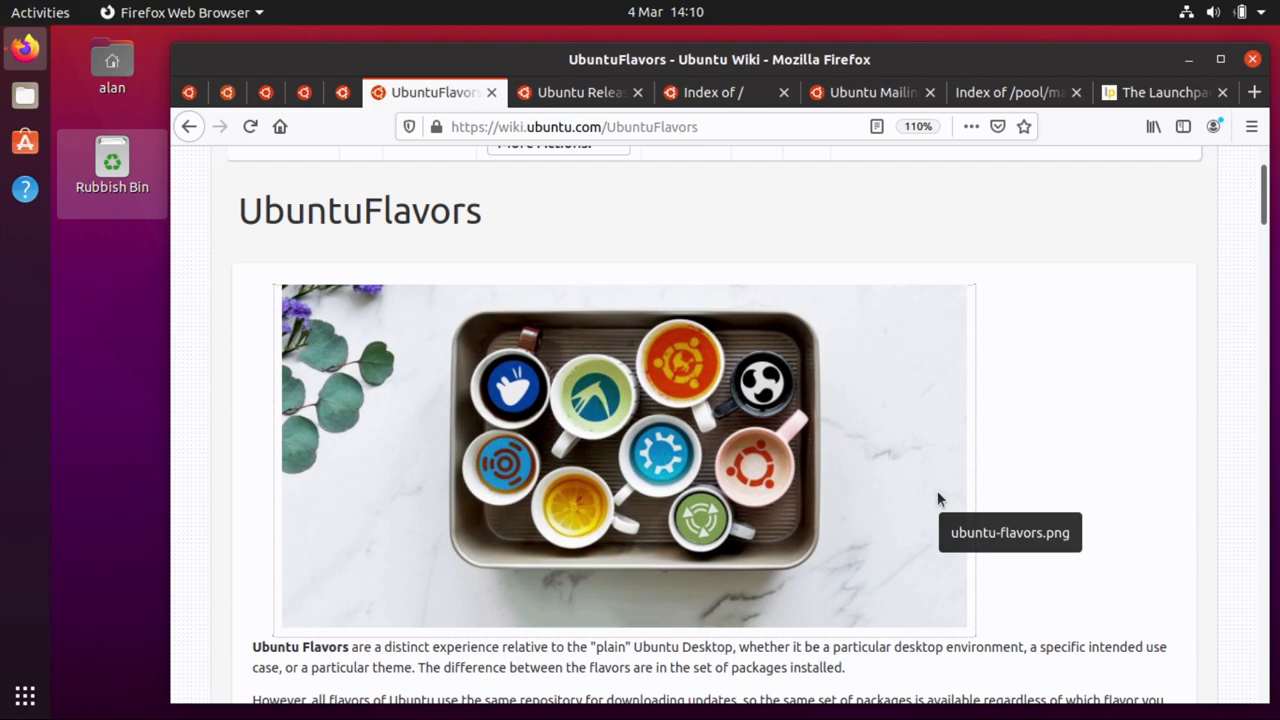
mouse_move(1143, 398)
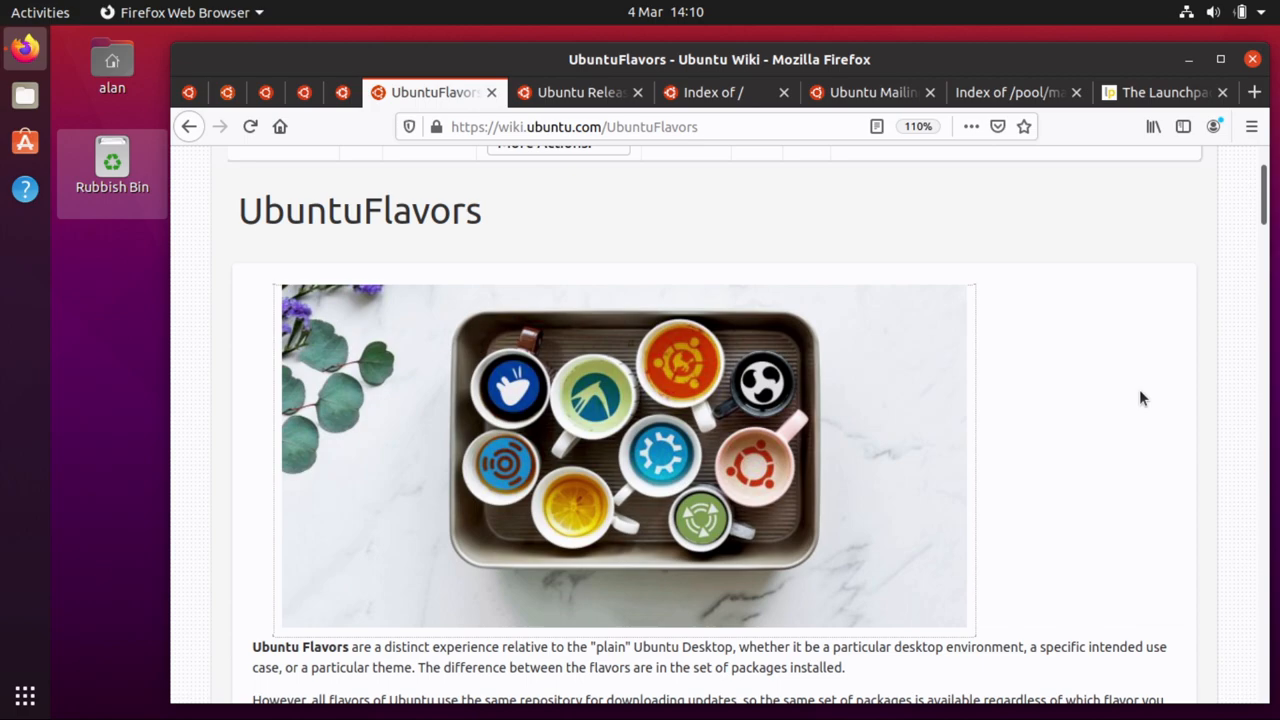
scroll(down, 3)
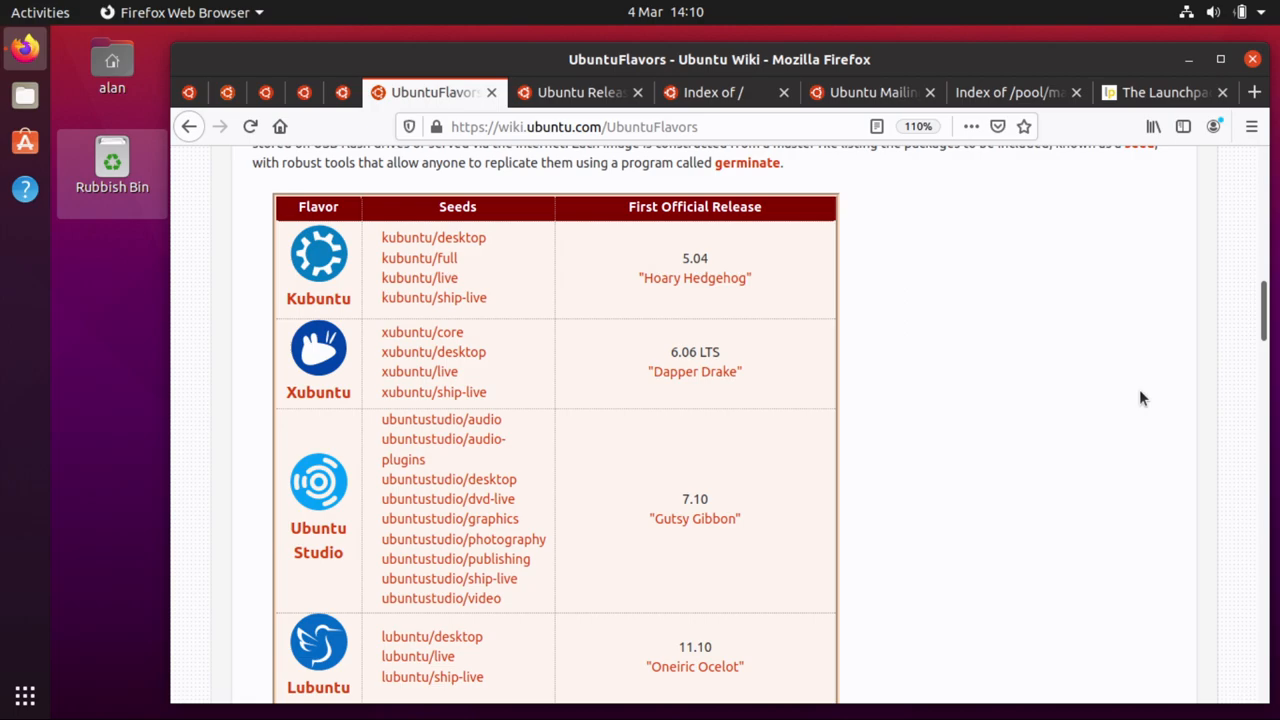
mouse_move(1073, 403)
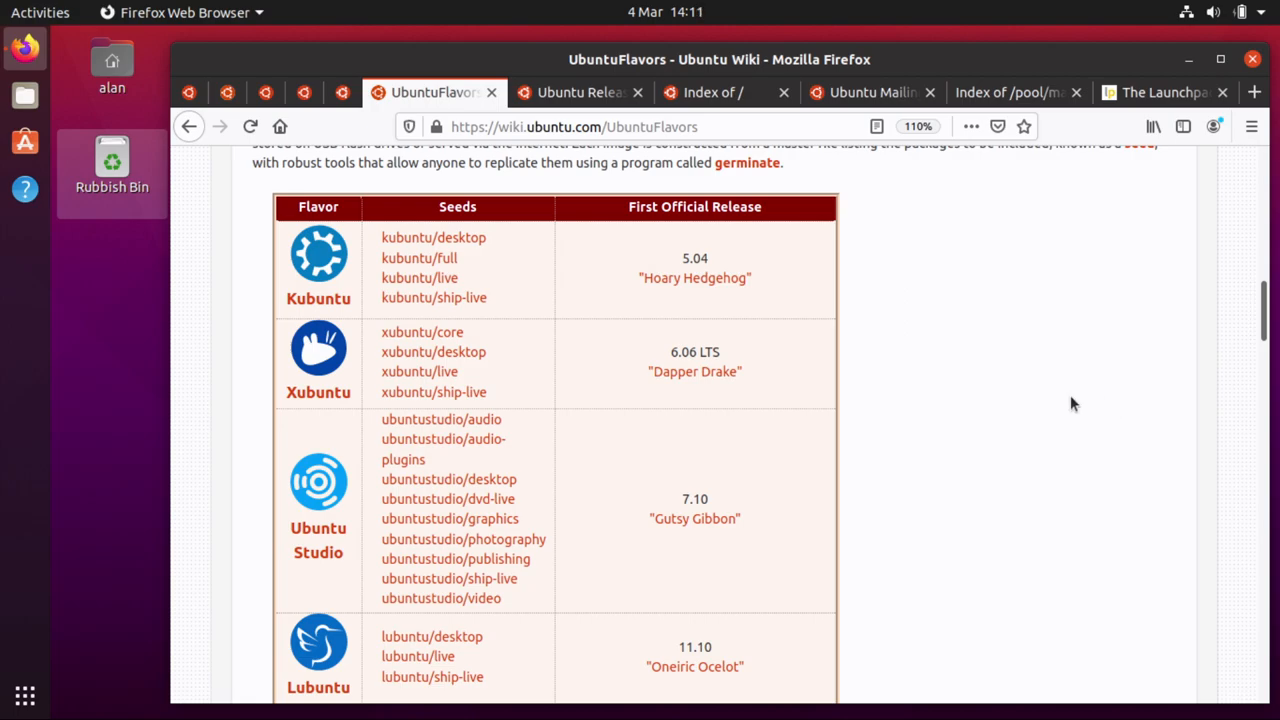
mouse_move(1063, 380)
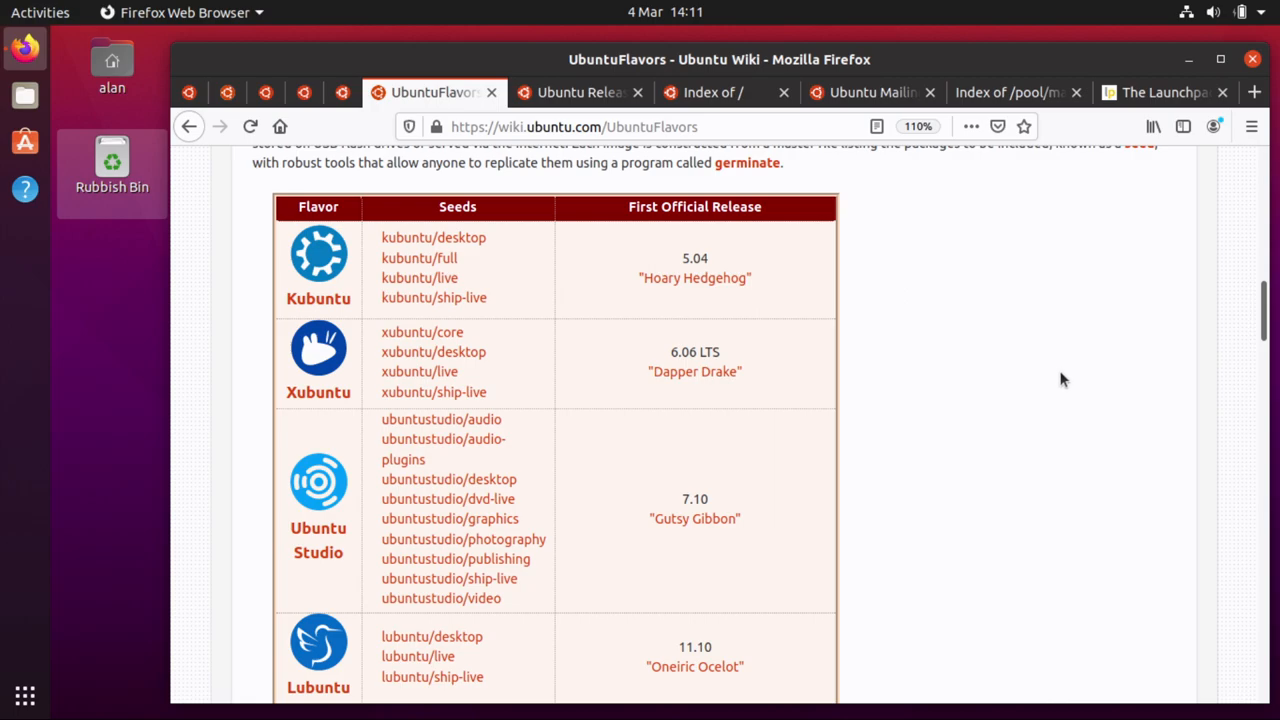
Step: Show the Ubuntu Releases tab and scroll to the flavours hosted on the cdimage server
click(578, 92)
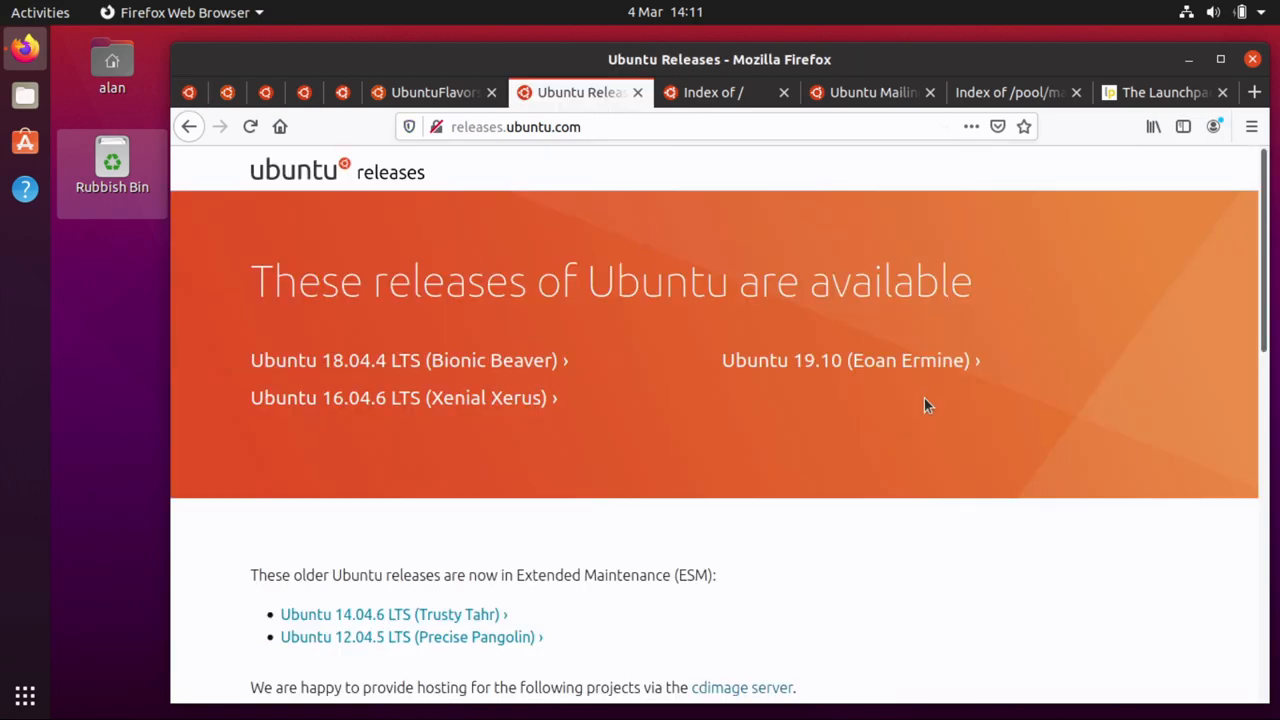
scroll(down, 3)
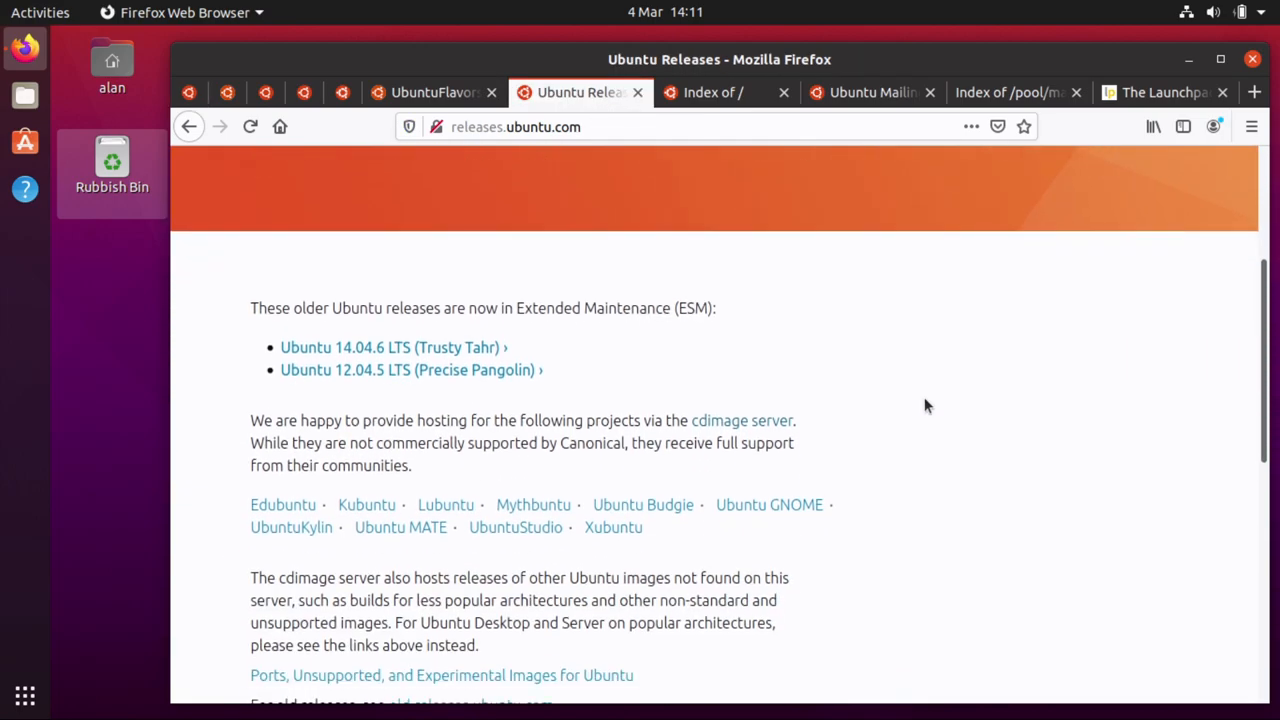
mouse_move(378, 545)
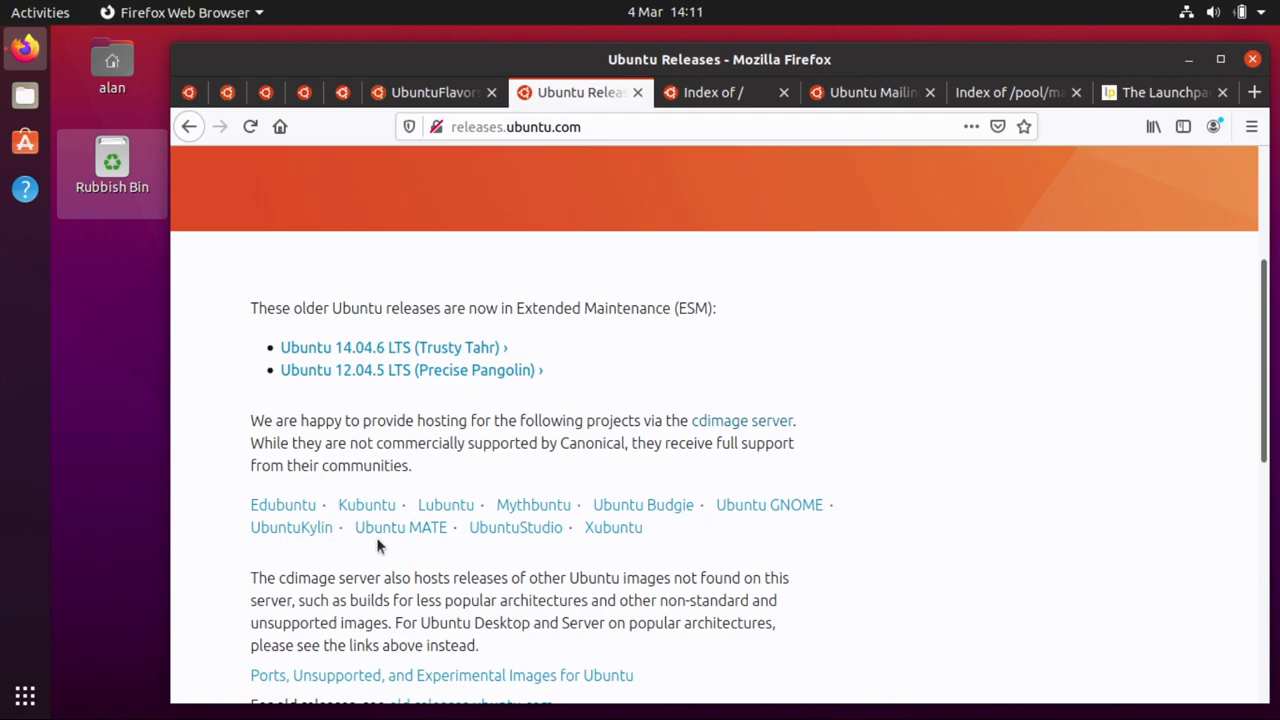
mouse_move(645, 555)
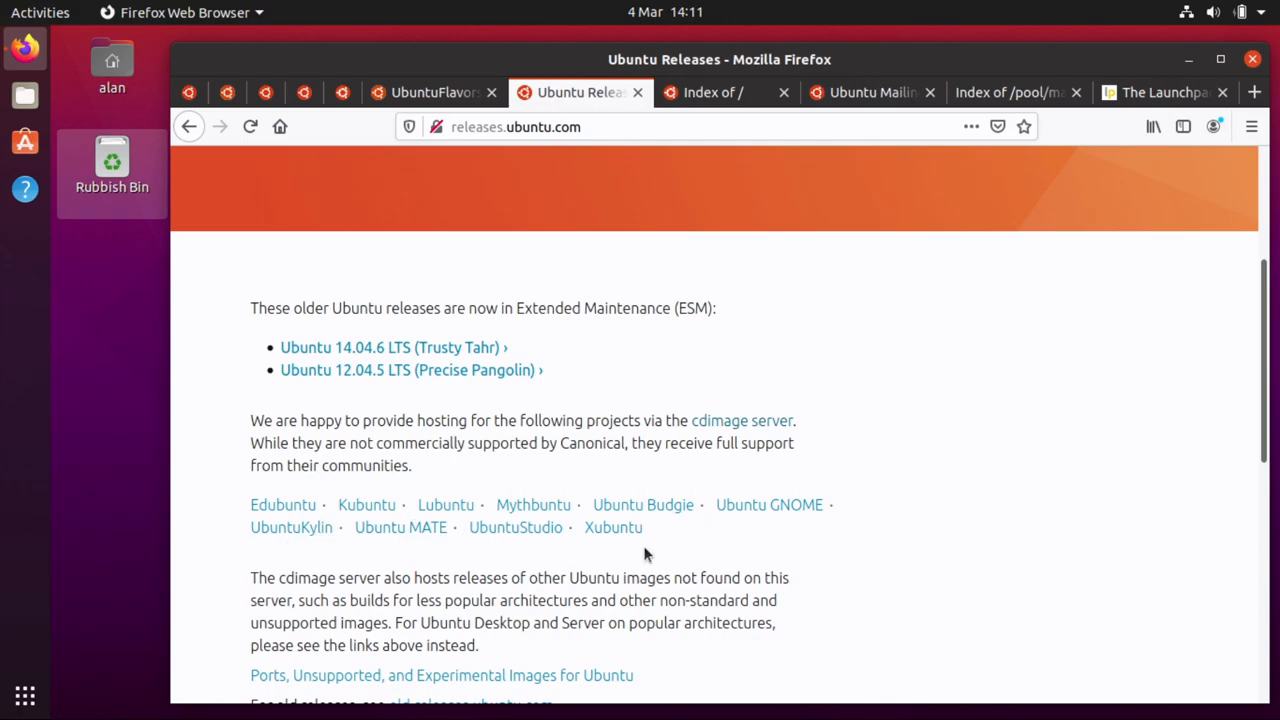
mouse_move(675, 197)
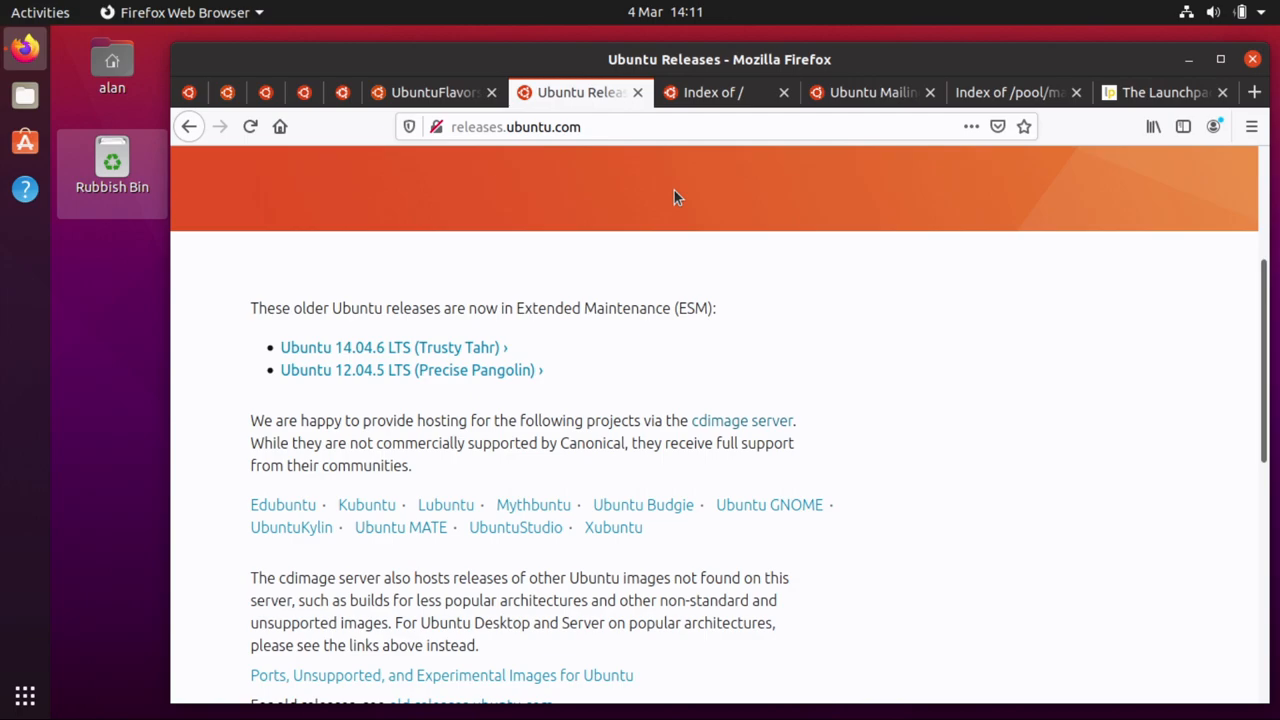
Step: Open the cdimage server's kubuntu/releases/ folder listing 16.04 through 19.10
click(710, 92)
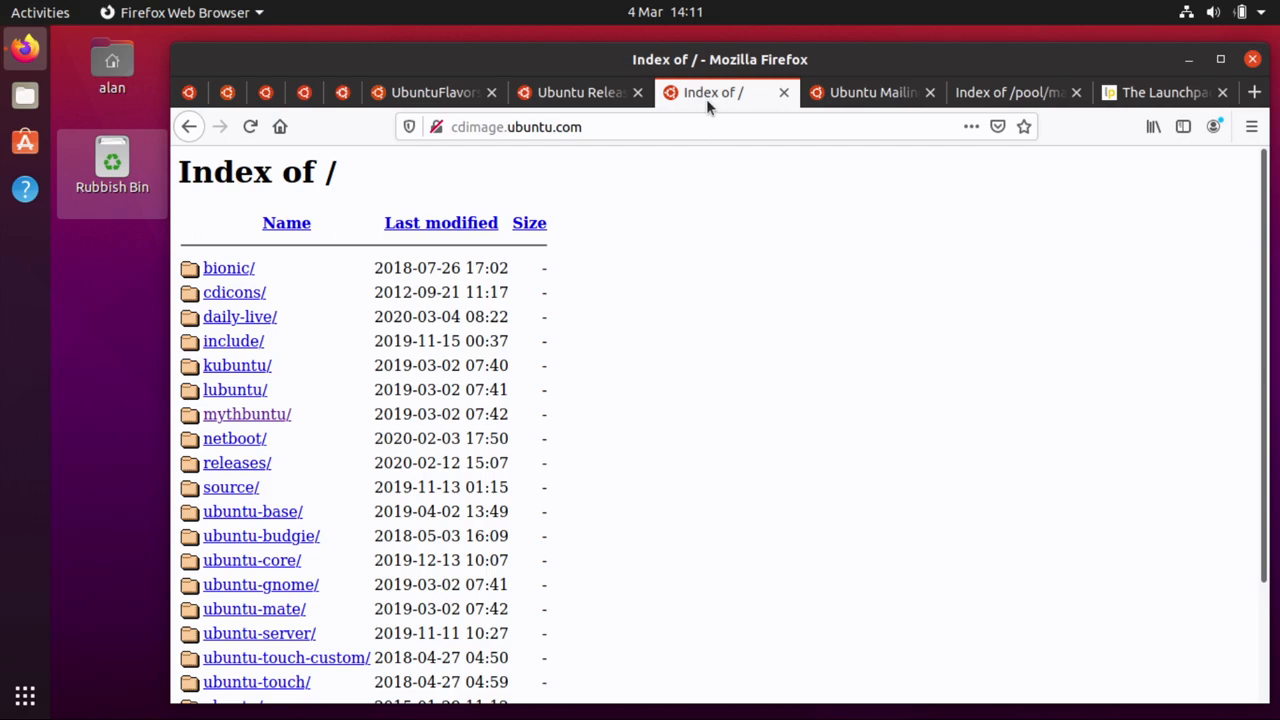
mouse_move(795, 513)
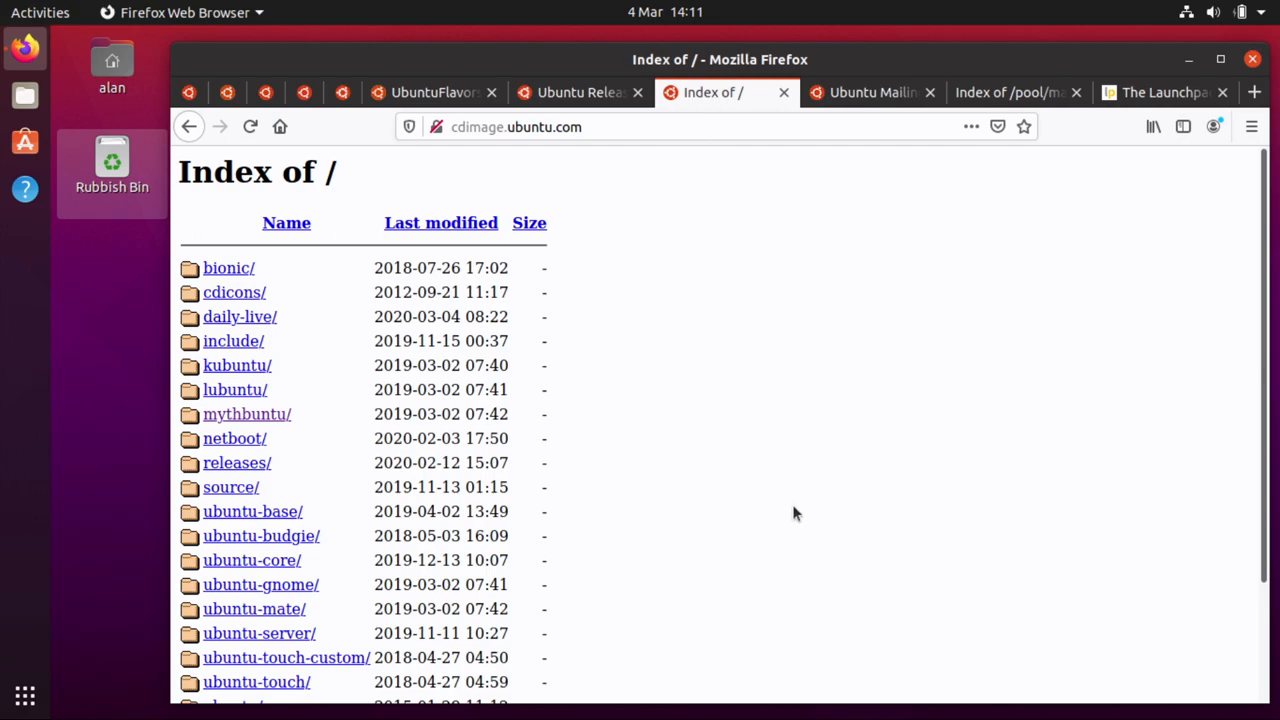
scroll(down, 3)
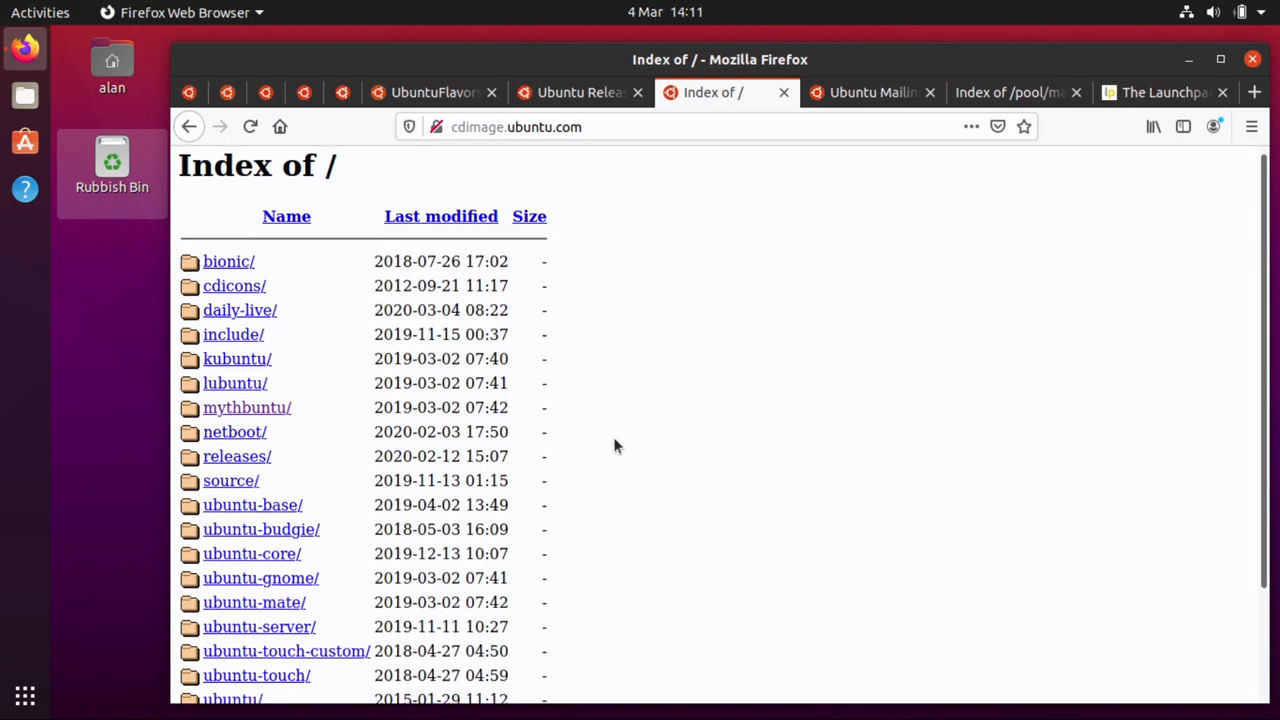
scroll(down, 3)
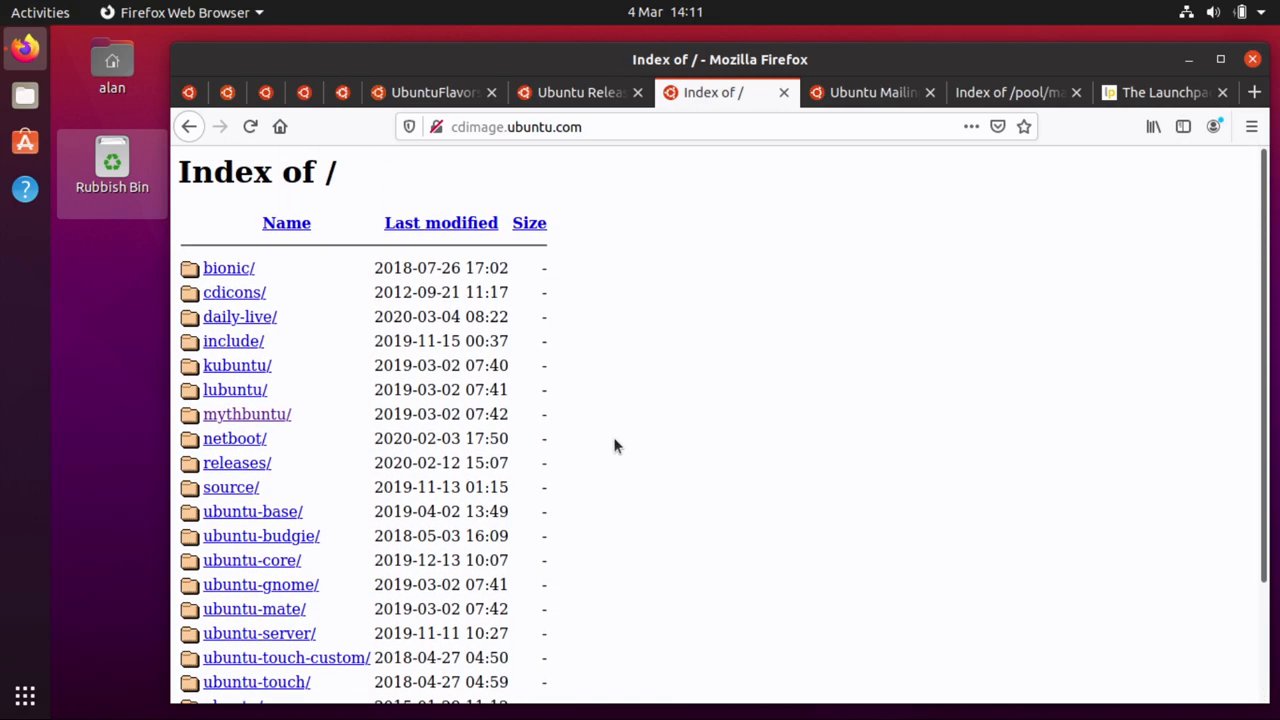
click(237, 365)
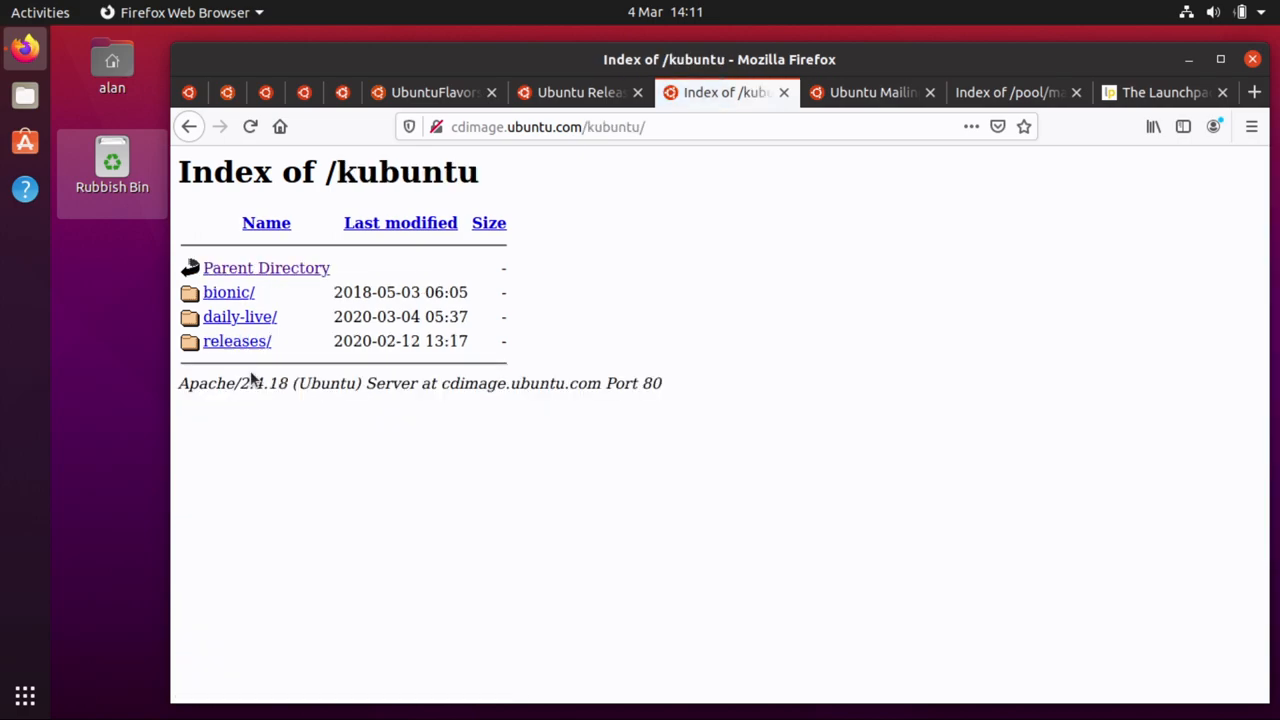
click(237, 340)
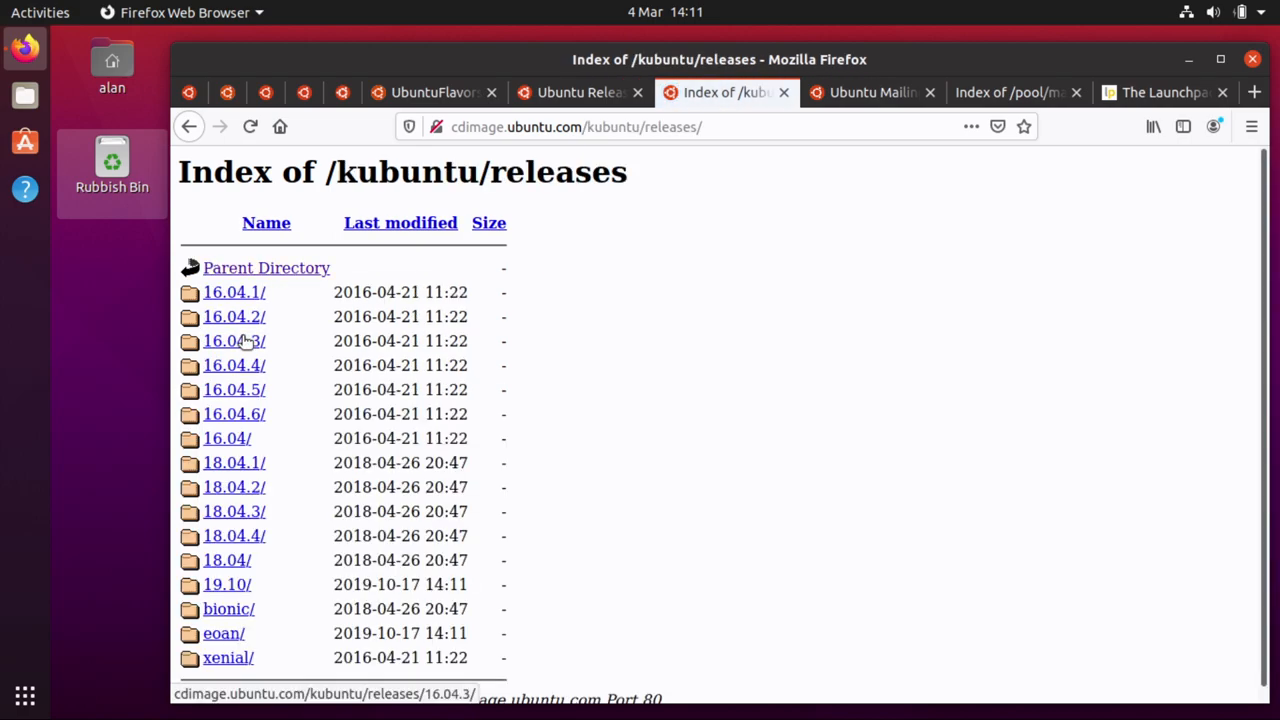
mouse_move(276, 610)
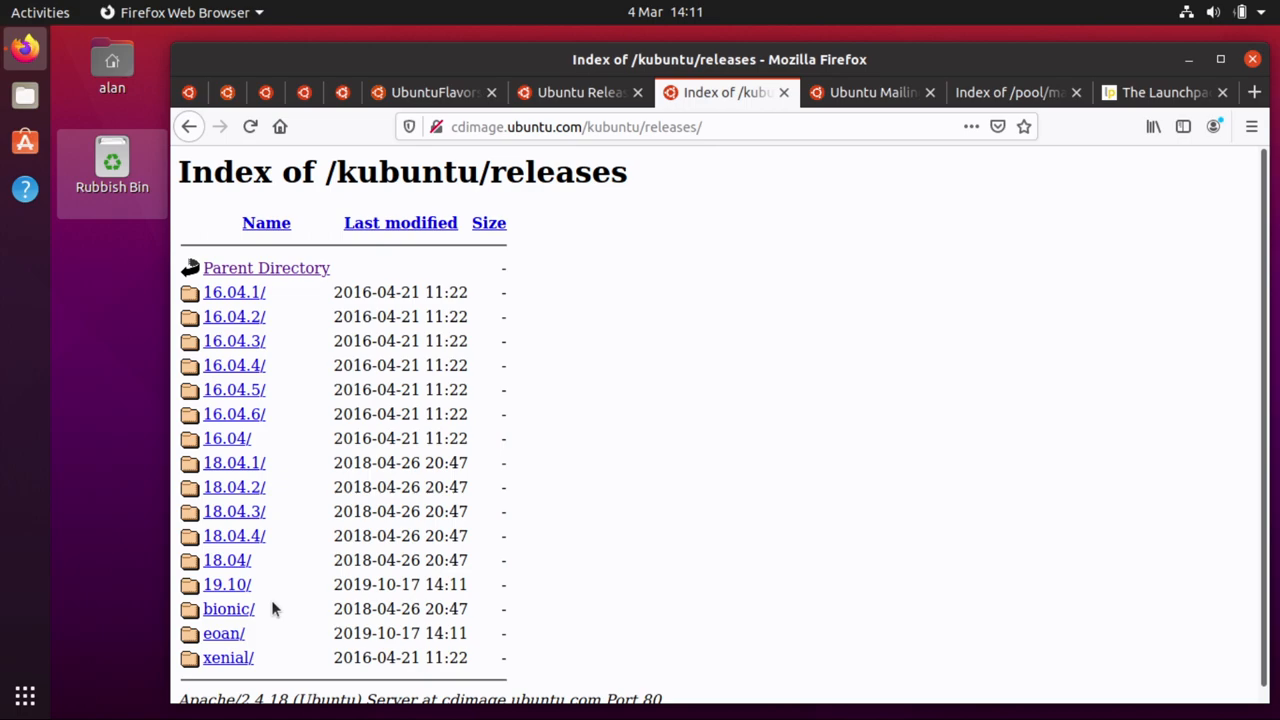
mouse_move(297, 268)
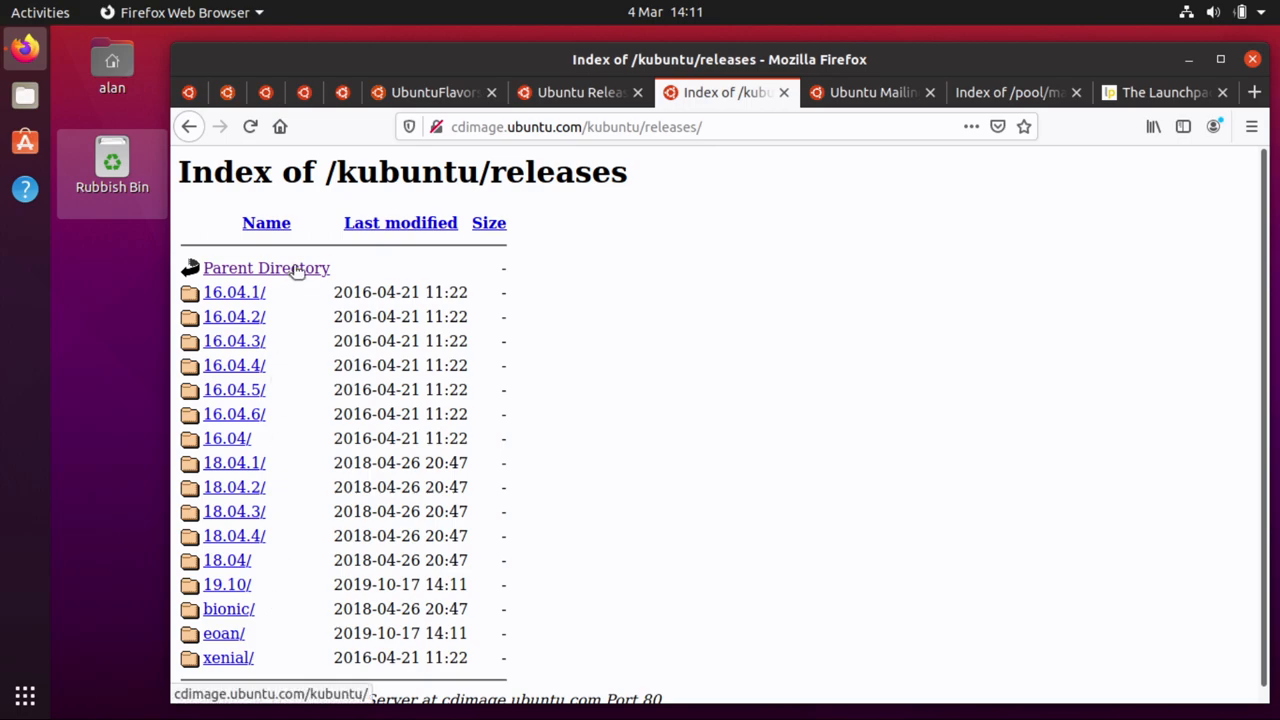
Step: Go up to the kubuntu folder, scroll the Focal Daily ISO QA builds, then show the Ubuntu download page
click(266, 268)
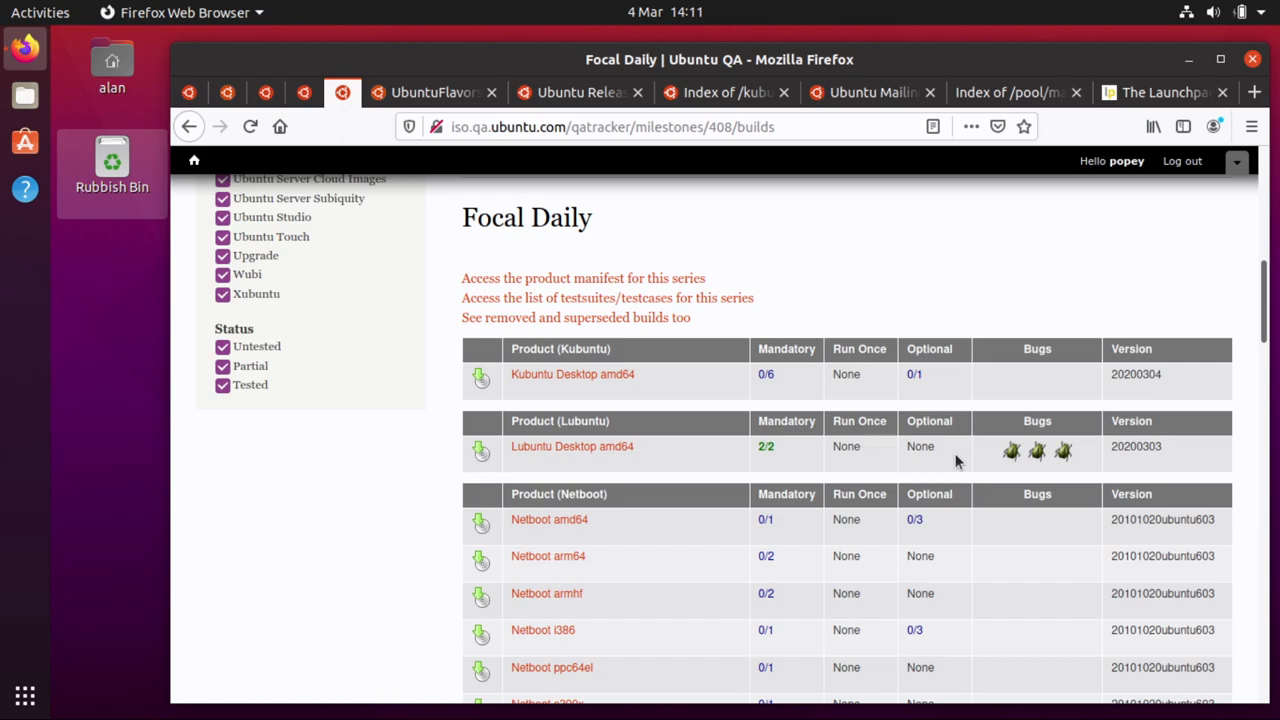
mouse_move(744, 671)
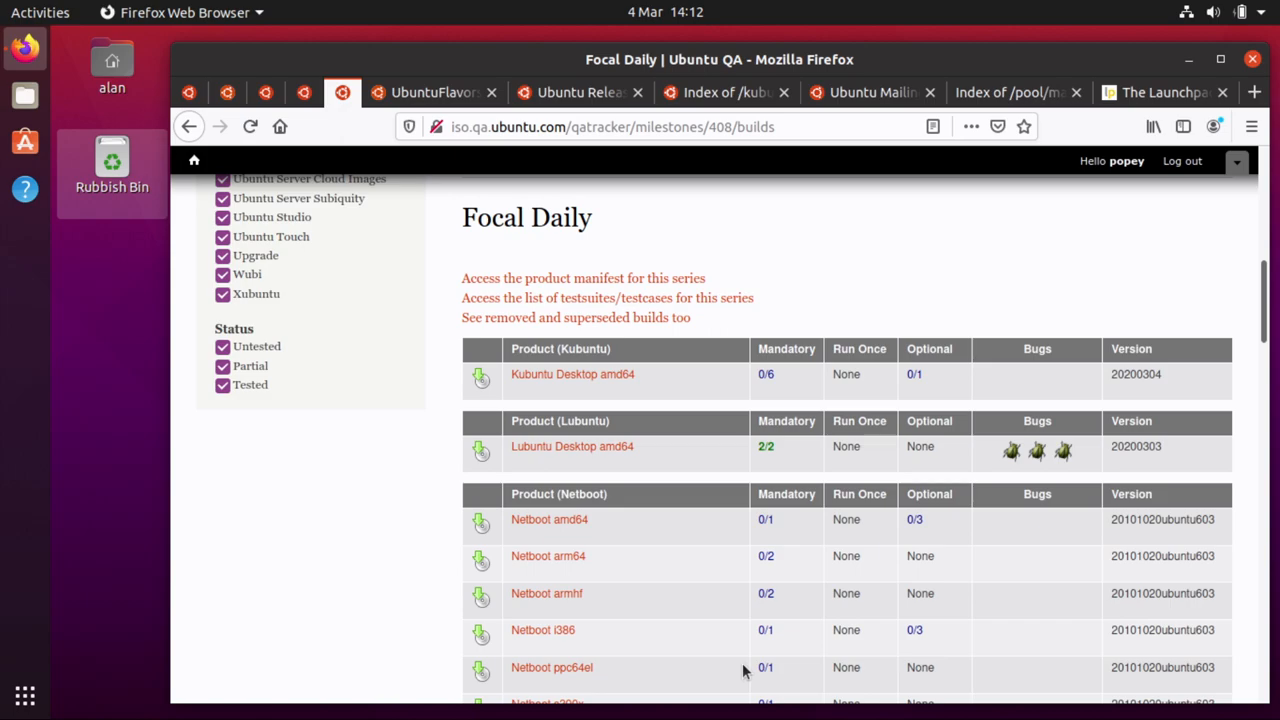
mouse_move(948, 623)
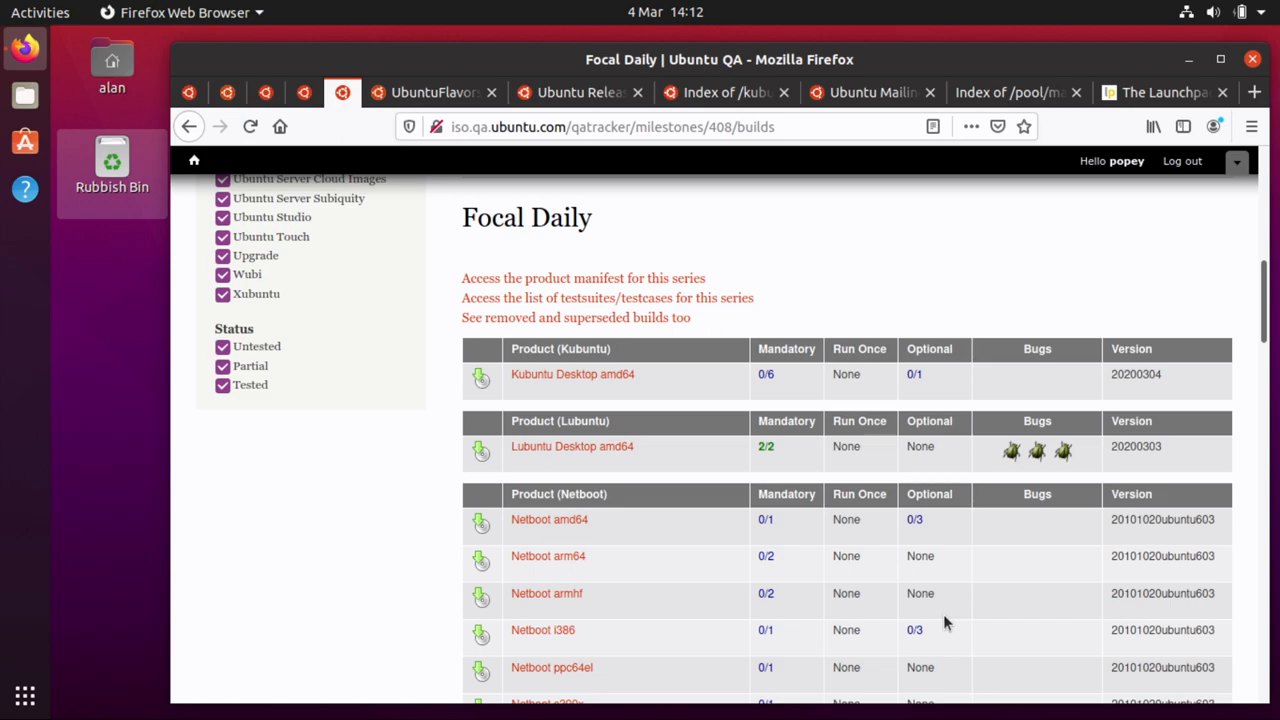
scroll(down, 3)
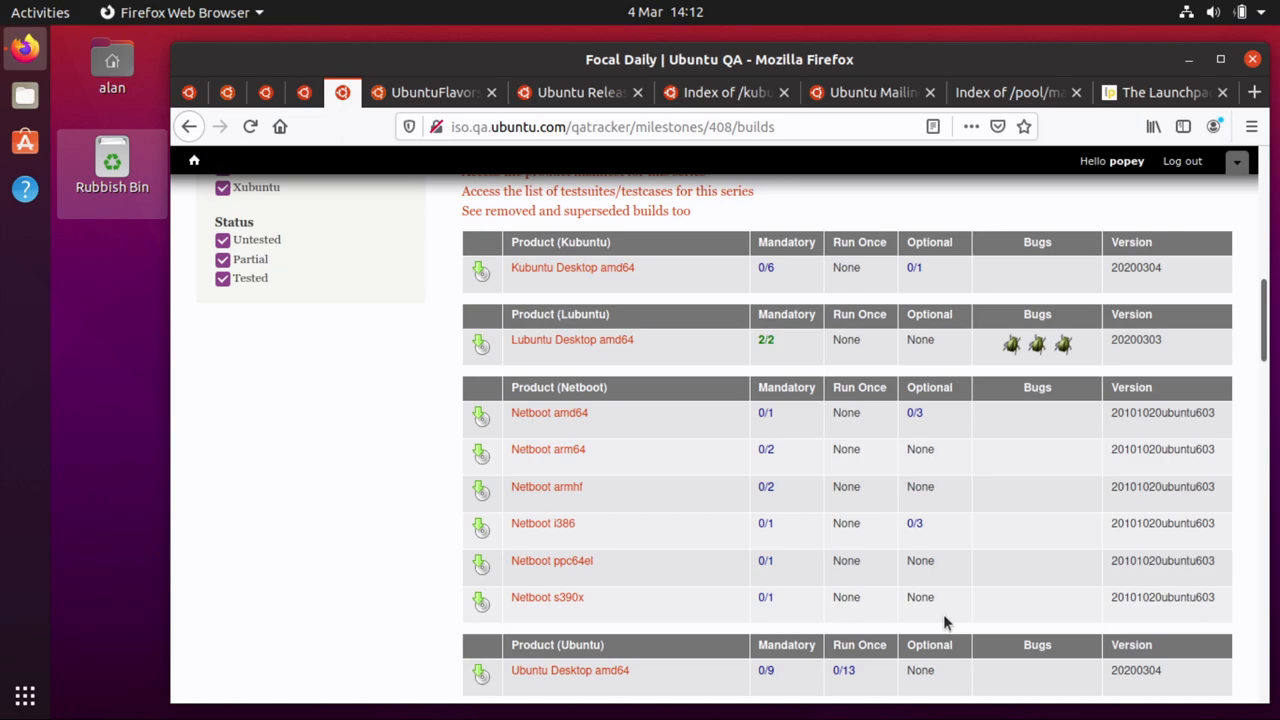
mouse_move(869, 429)
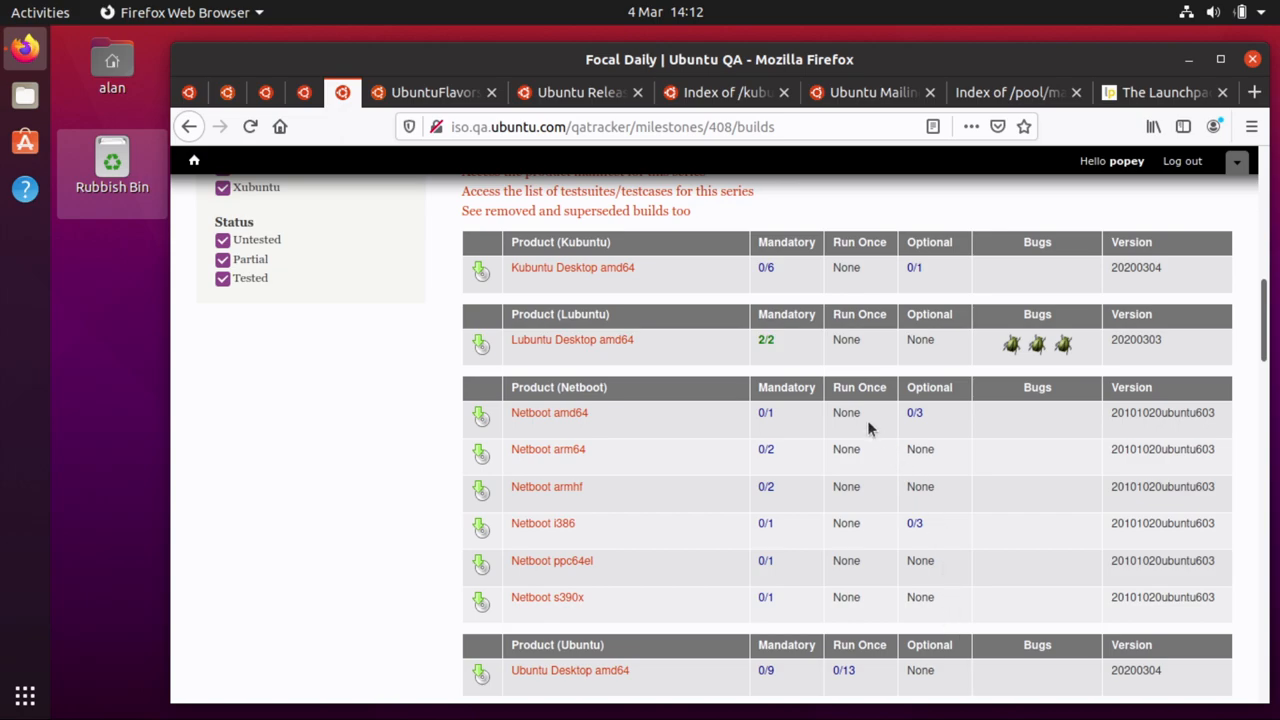
mouse_move(758, 357)
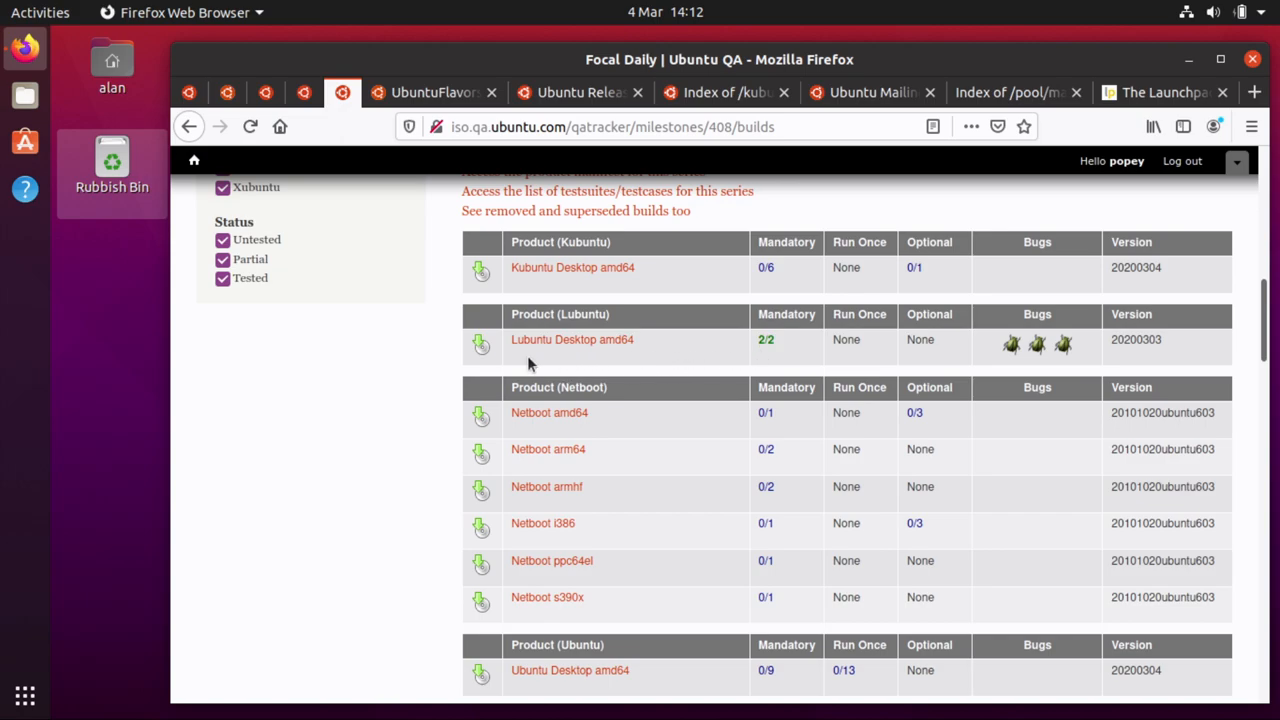
mouse_move(607, 358)
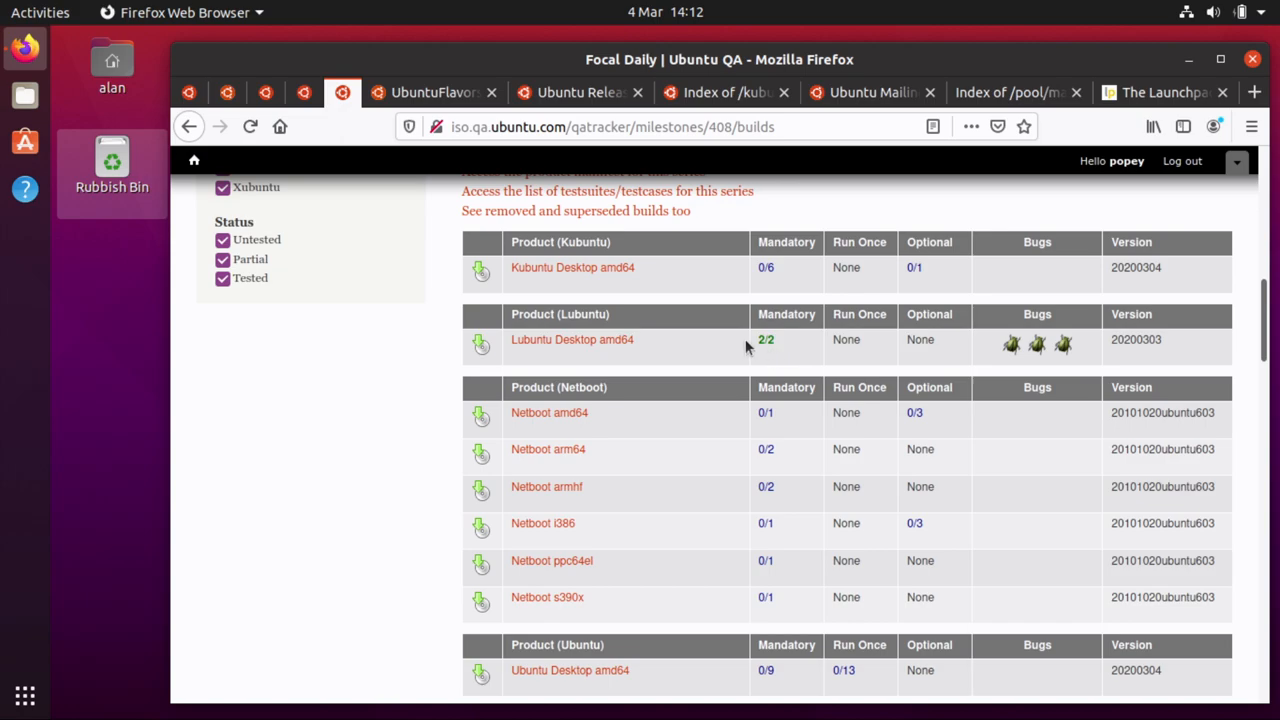
mouse_move(695, 485)
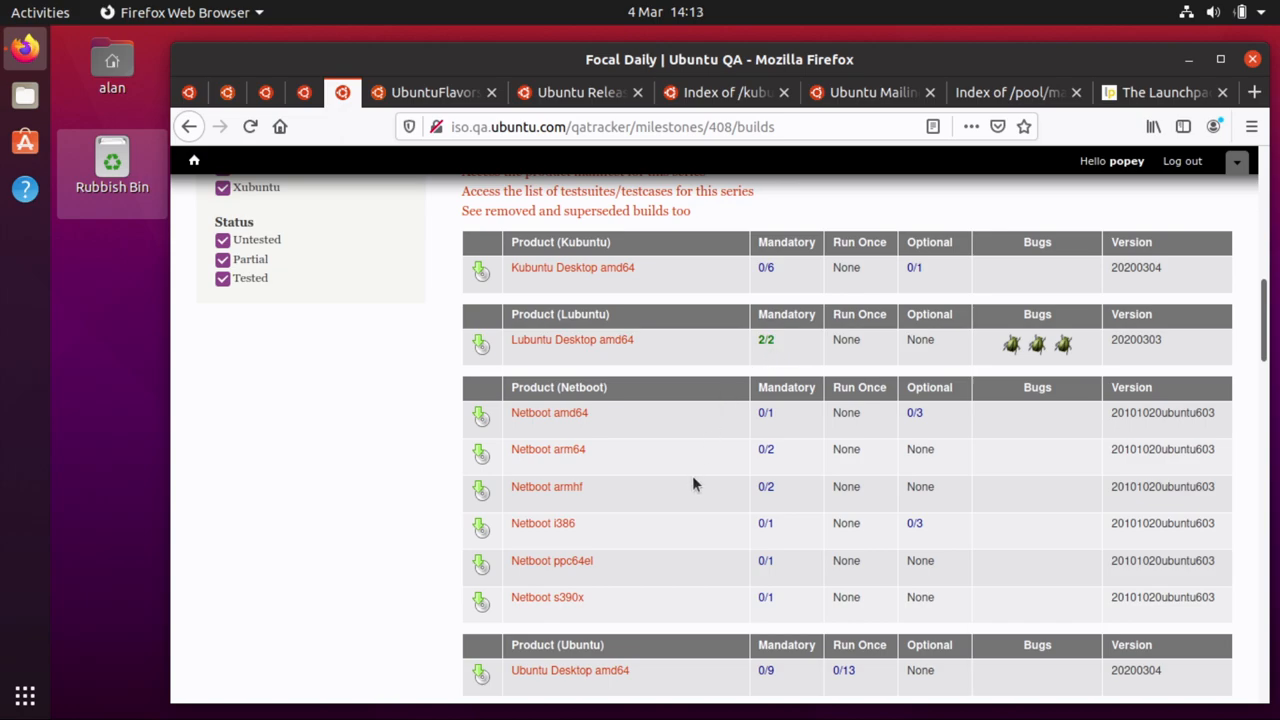
scroll(down, 3)
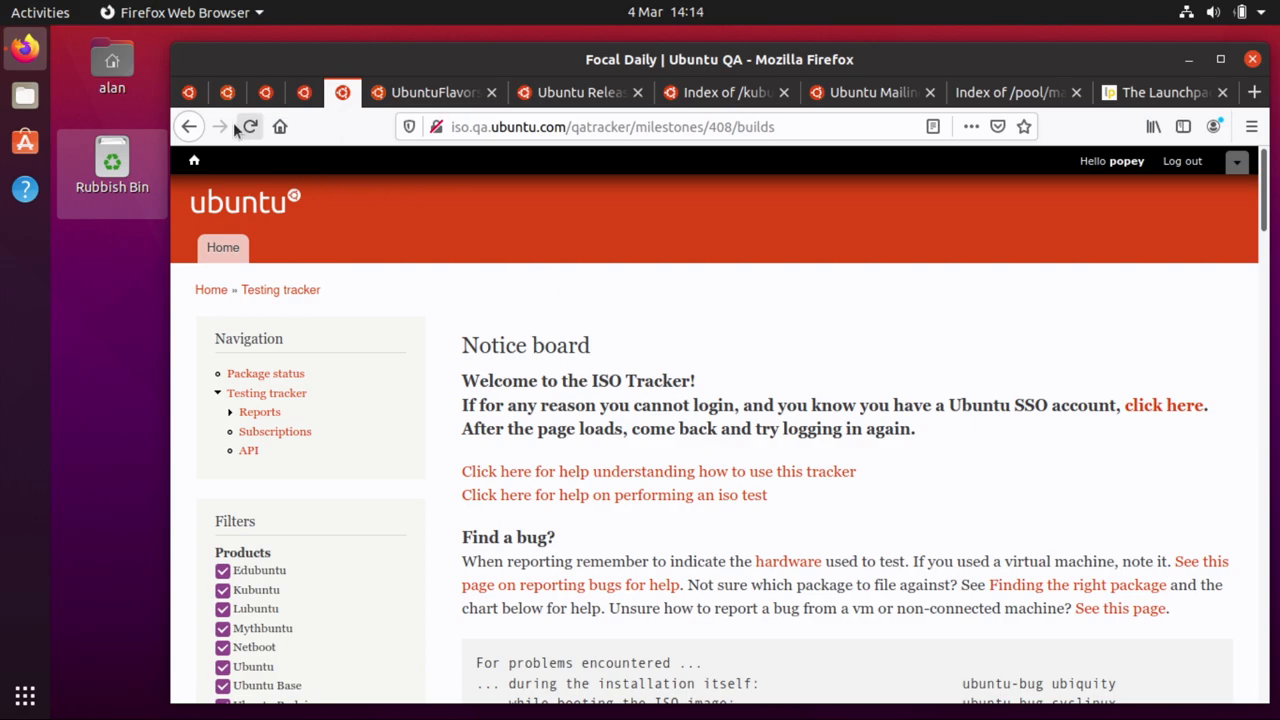
click(189, 92)
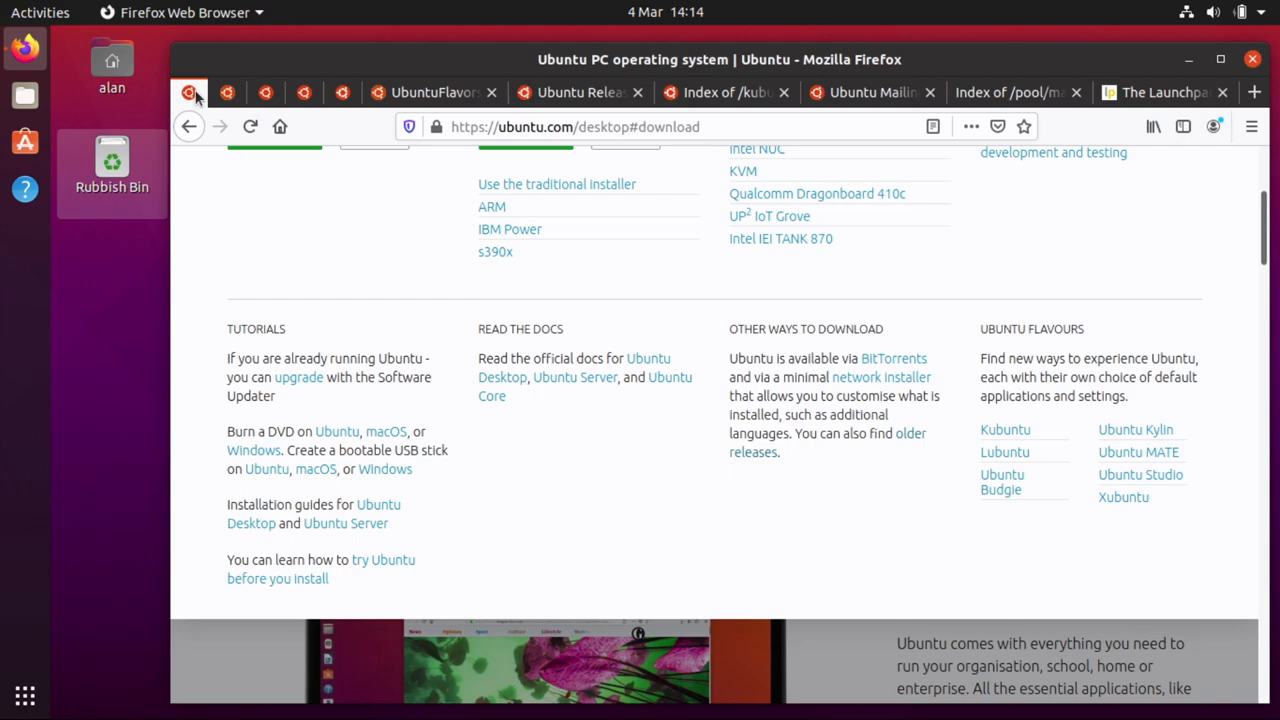